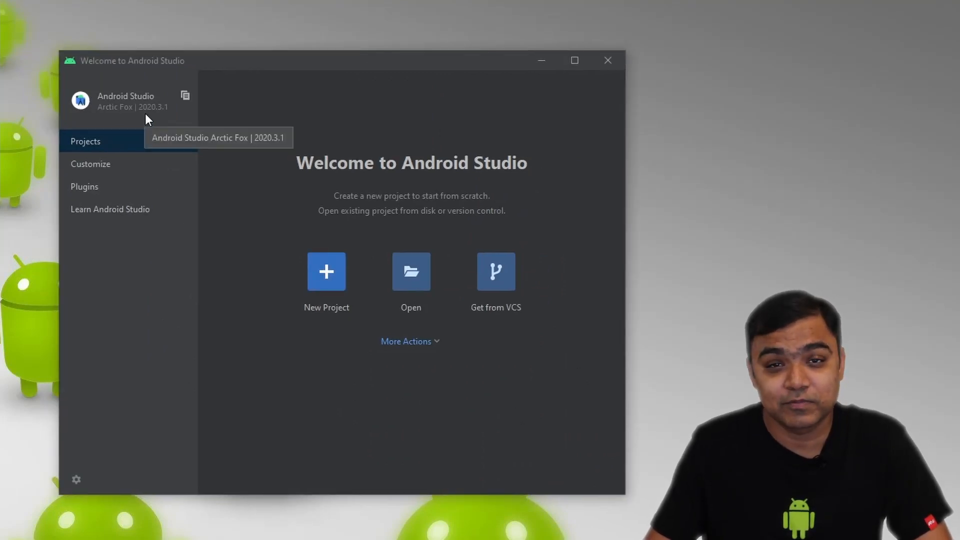
mouse_move(220, 181)
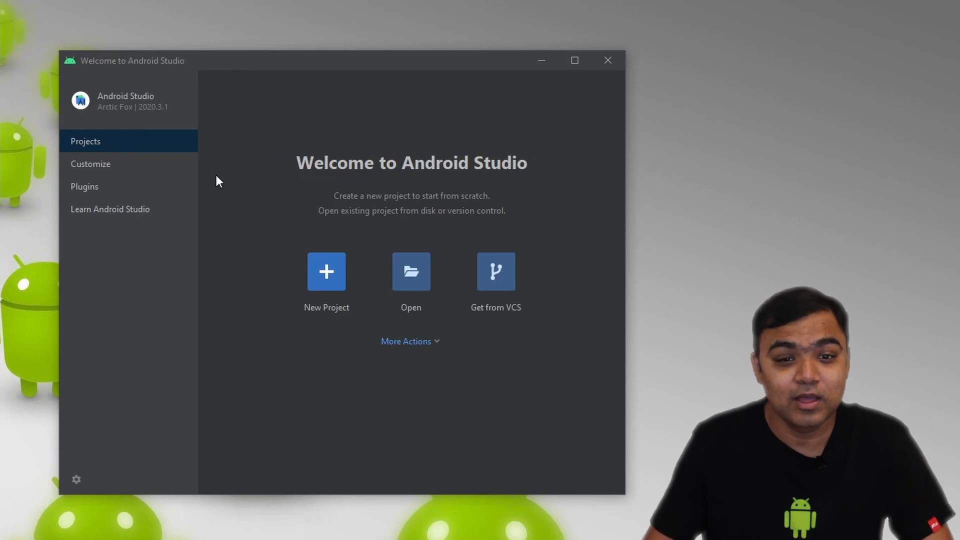
mouse_move(418, 331)
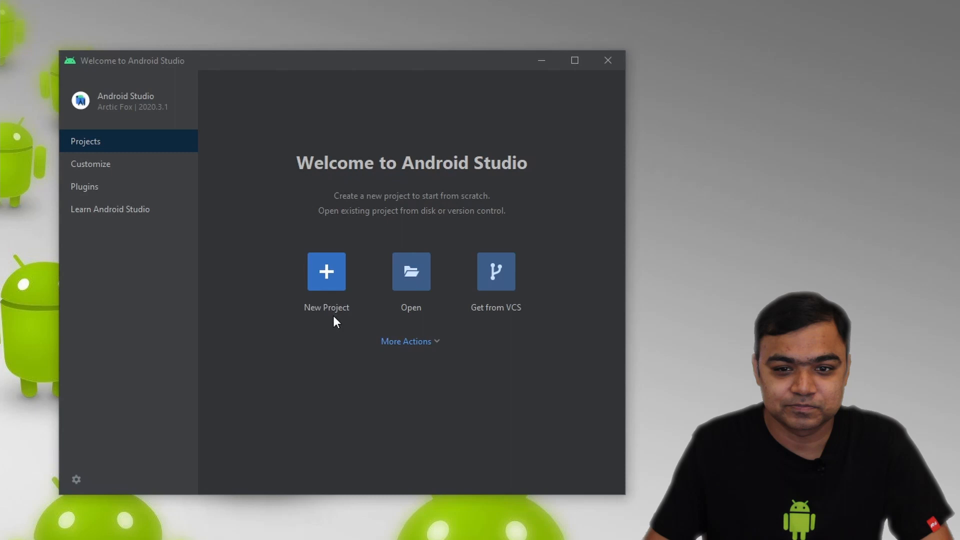
mouse_move(357, 318)
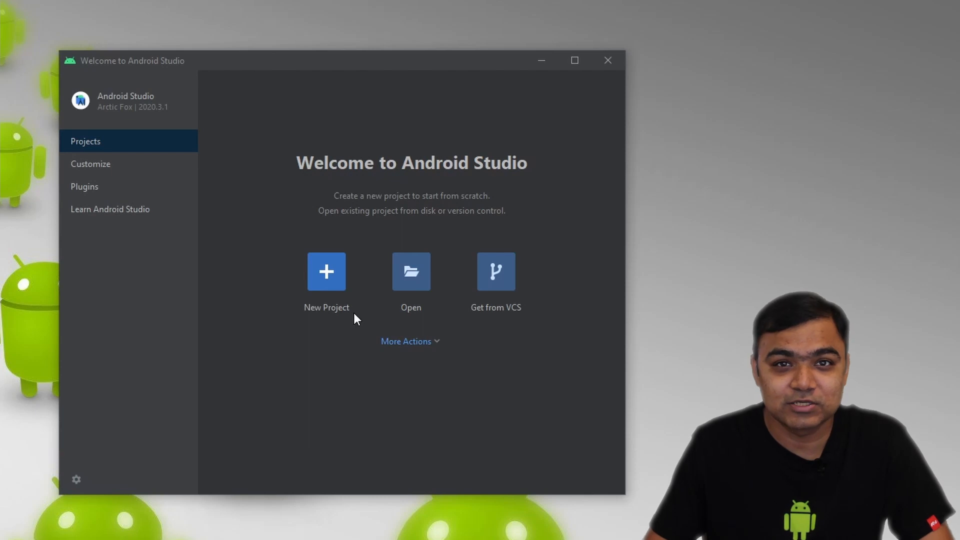
mouse_move(306, 331)
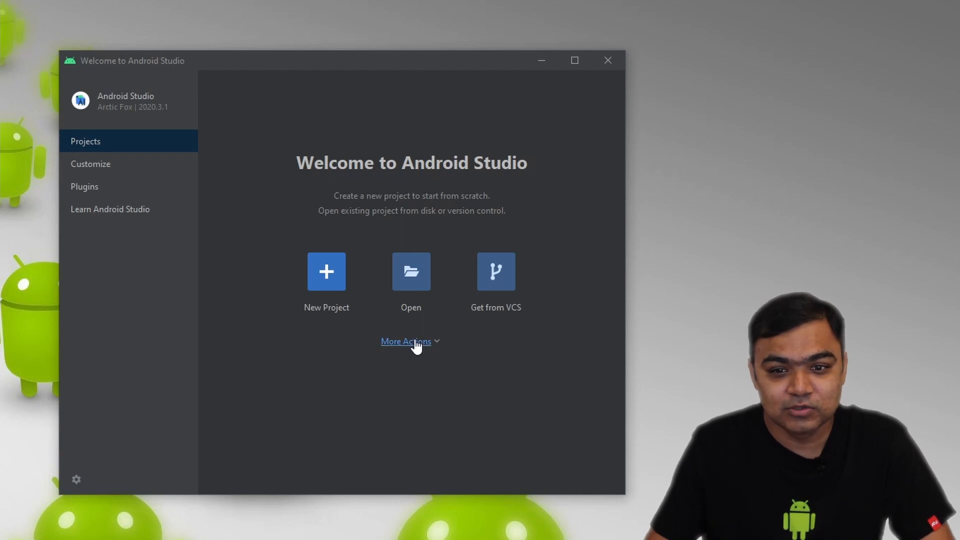
mouse_move(436, 351)
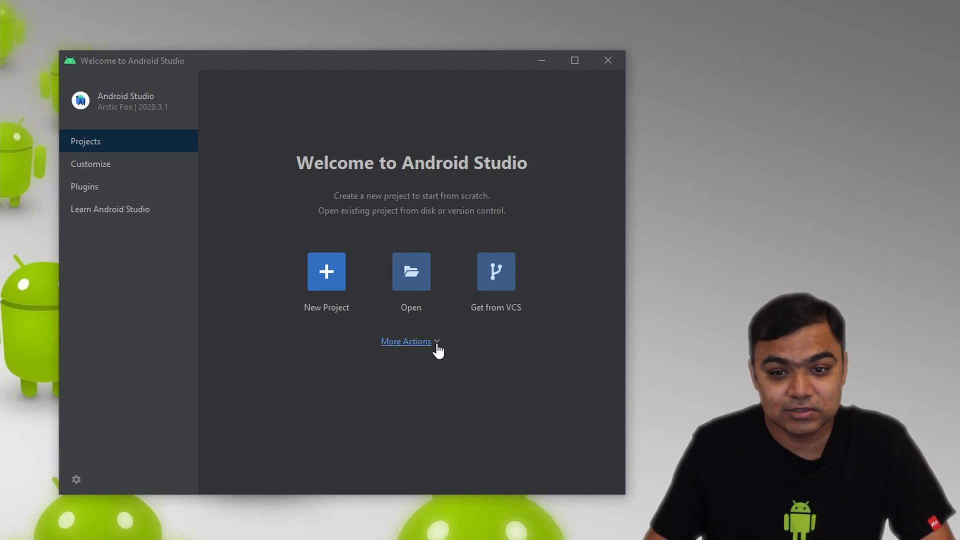
- Reach the SDK Manager's SDK Tools list via More Actions on the welcome screen
left_click(406, 341)
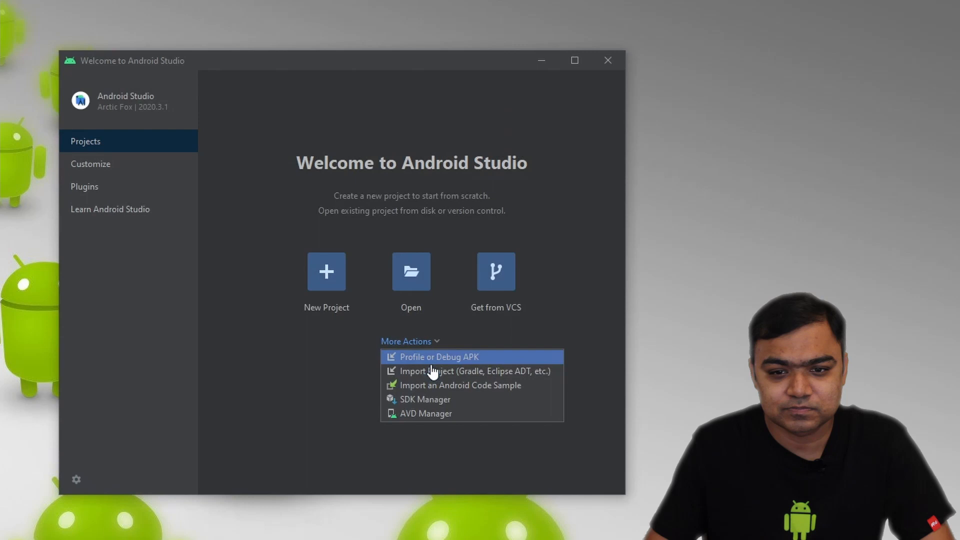
left_click(424, 399)
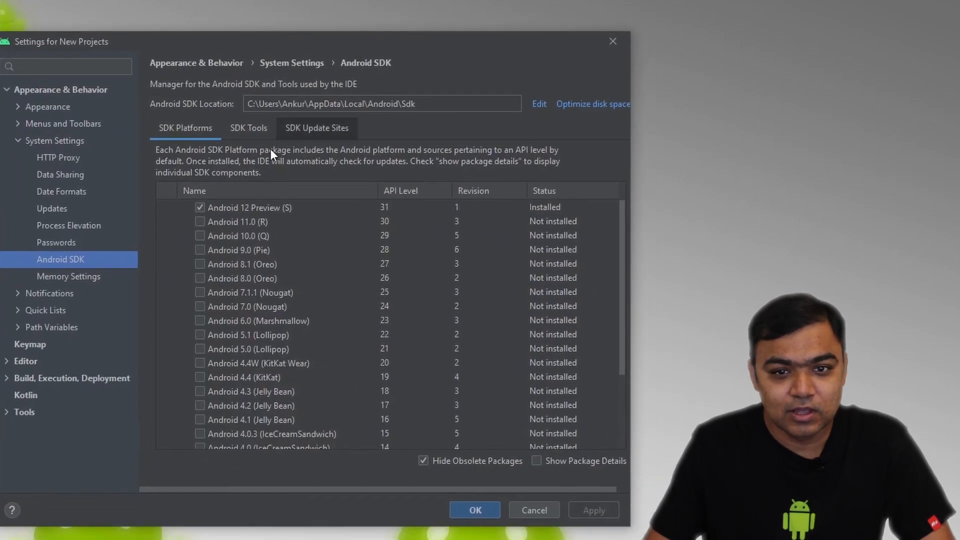
left_click(248, 128)
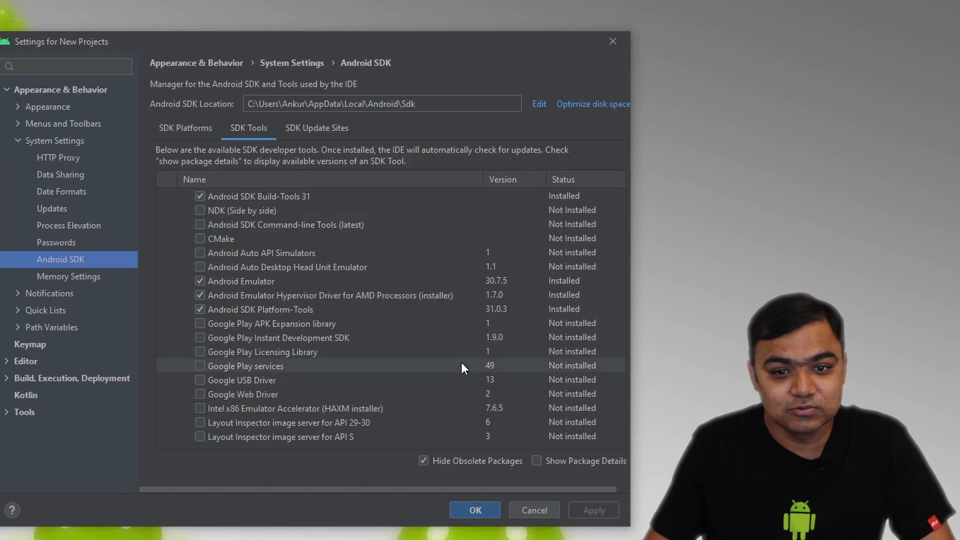
mouse_move(335, 323)
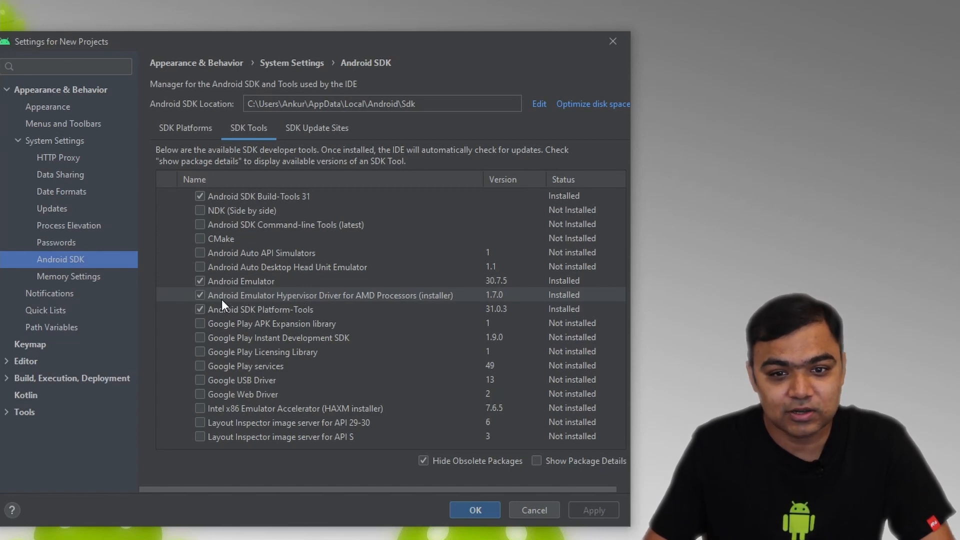
mouse_move(396, 306)
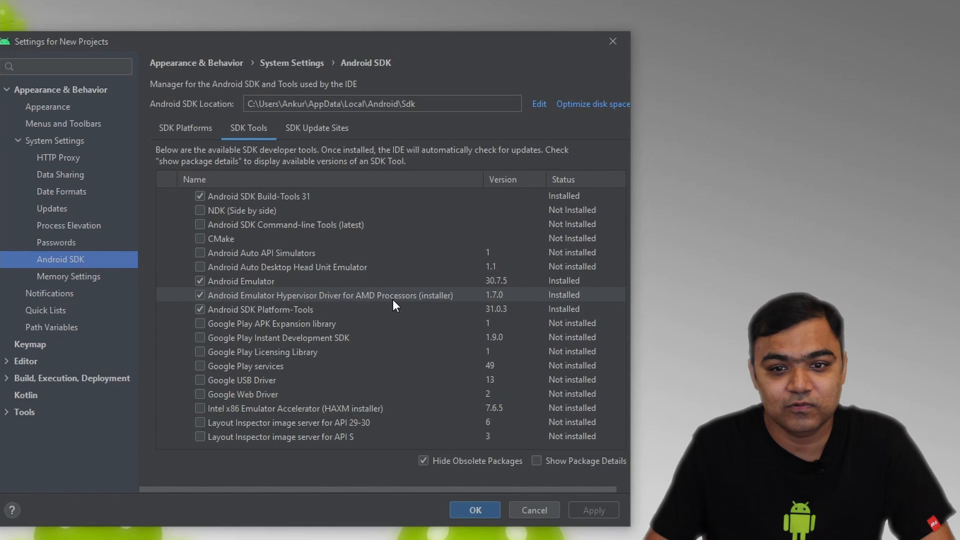
mouse_move(433, 304)
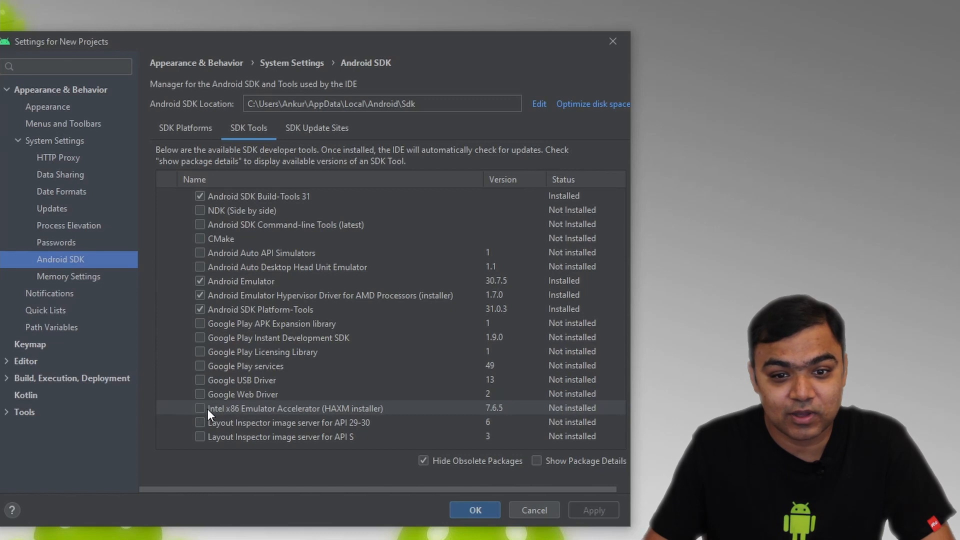
mouse_move(304, 418)
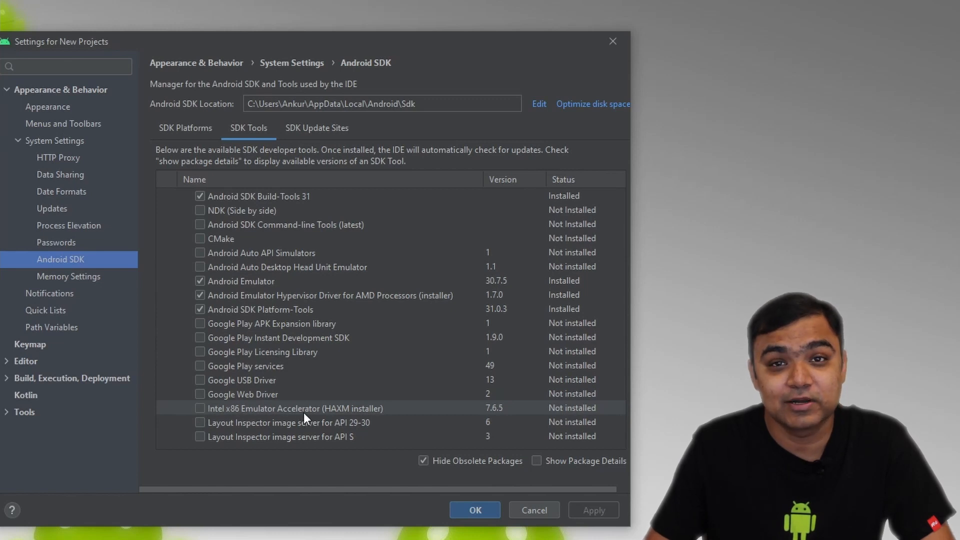
mouse_move(329, 418)
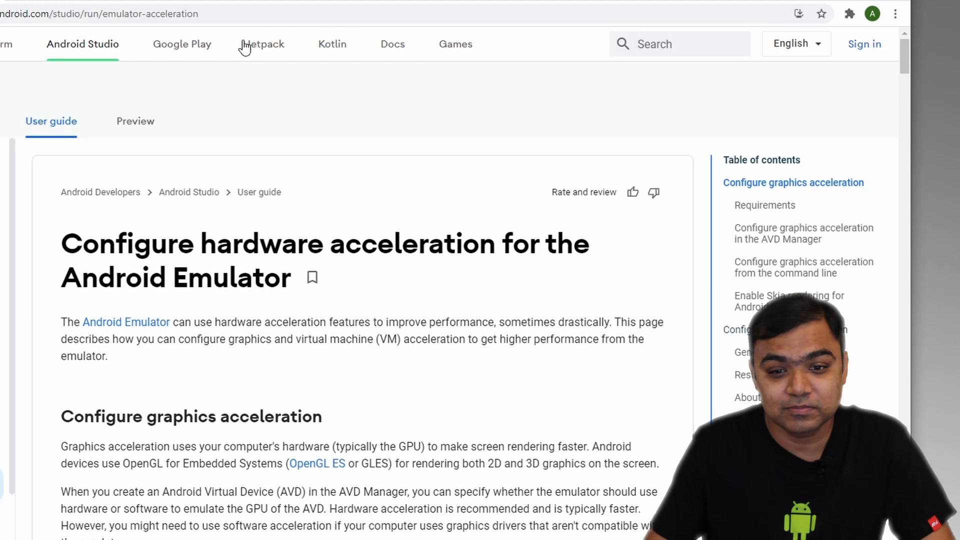
mouse_move(317, 207)
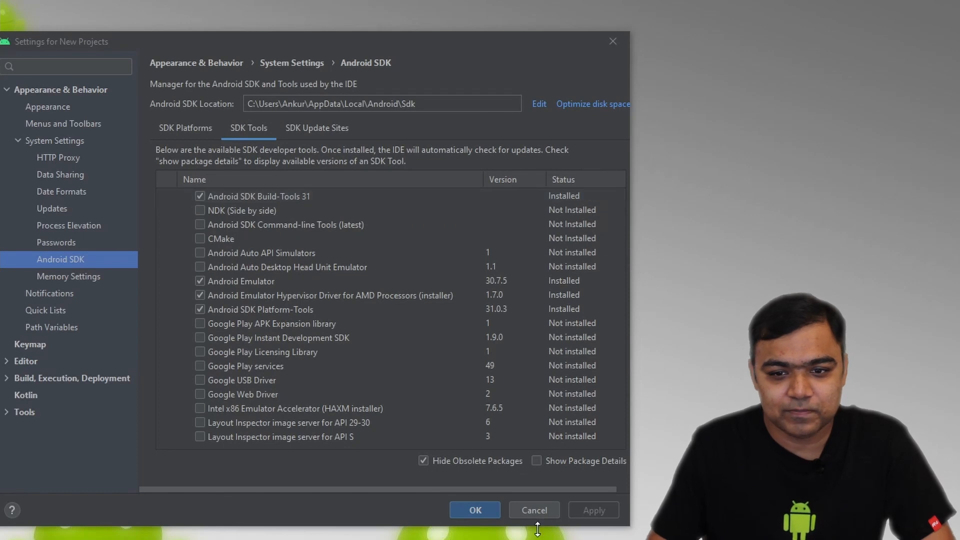
mouse_move(342, 315)
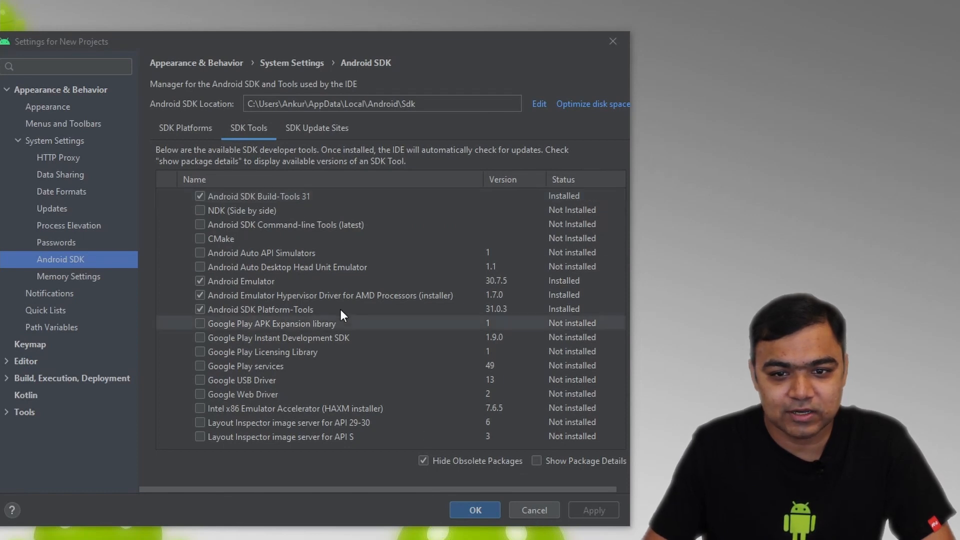
- Highlight the AMD Hypervisor Driver entry in the SDK Tools list
left_click(331, 295)
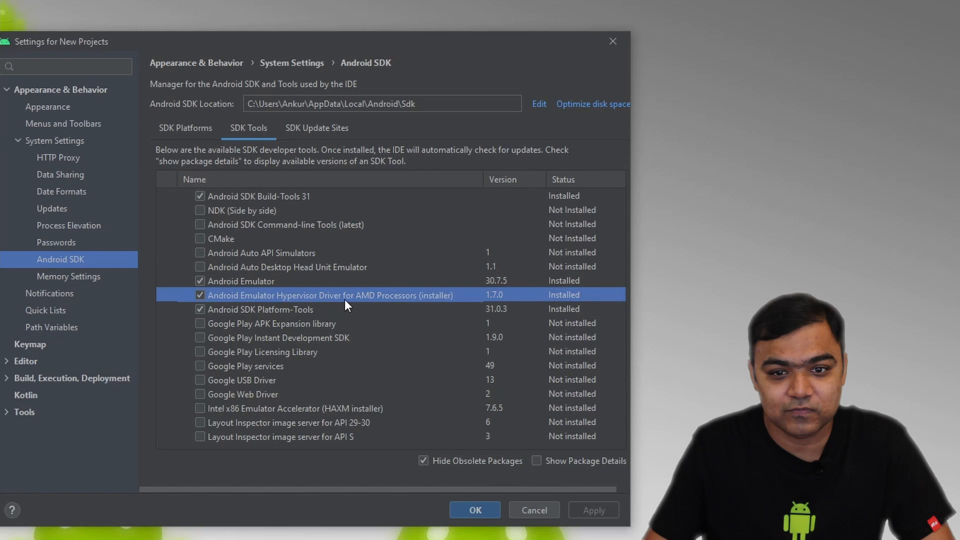
mouse_move(366, 303)
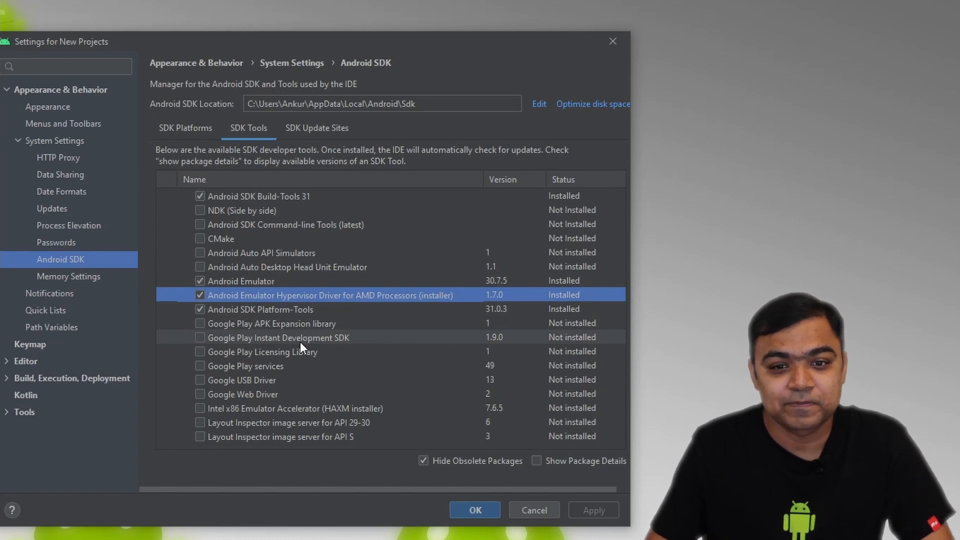
mouse_move(478, 350)
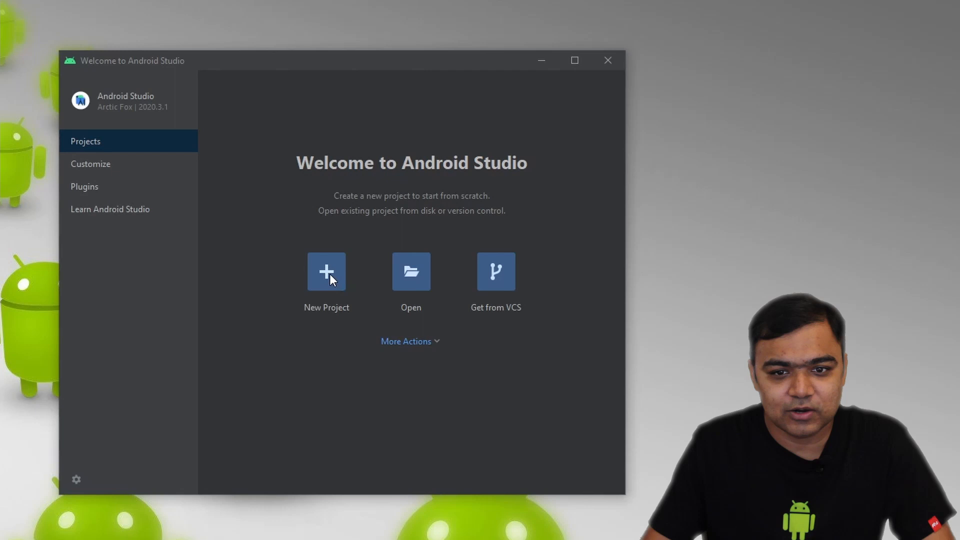
- Start a new project and browse the Phone and Tablet templates for Empty Activity
left_click(326, 272)
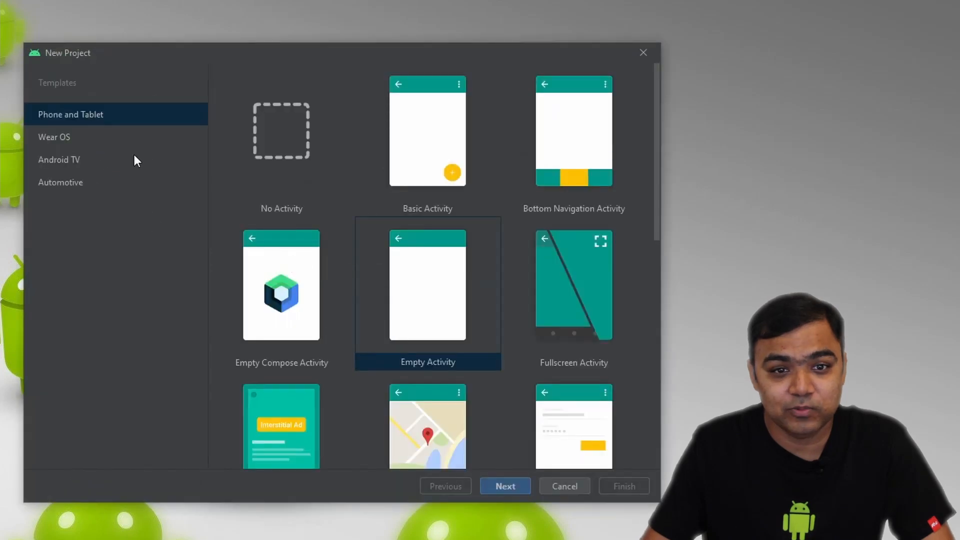
mouse_move(342, 196)
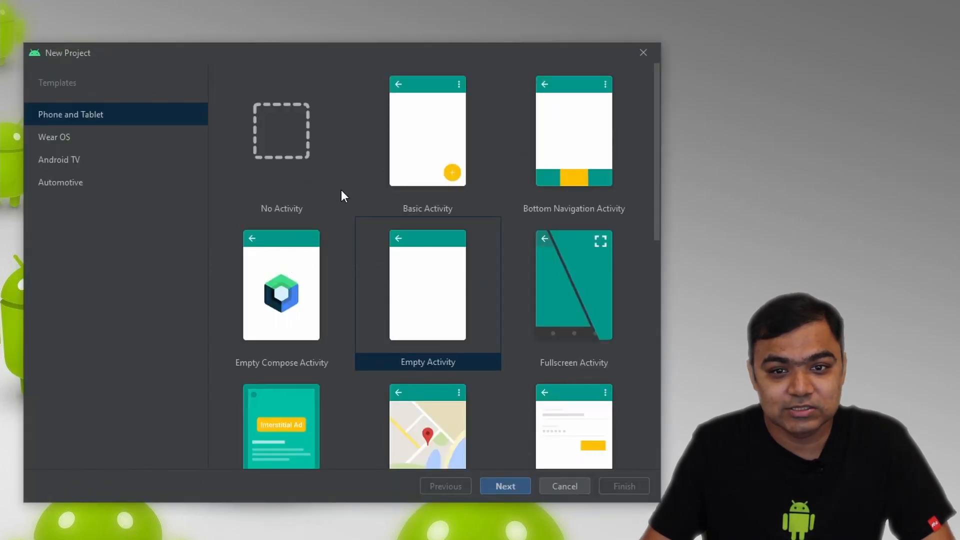
scroll("down", 3)
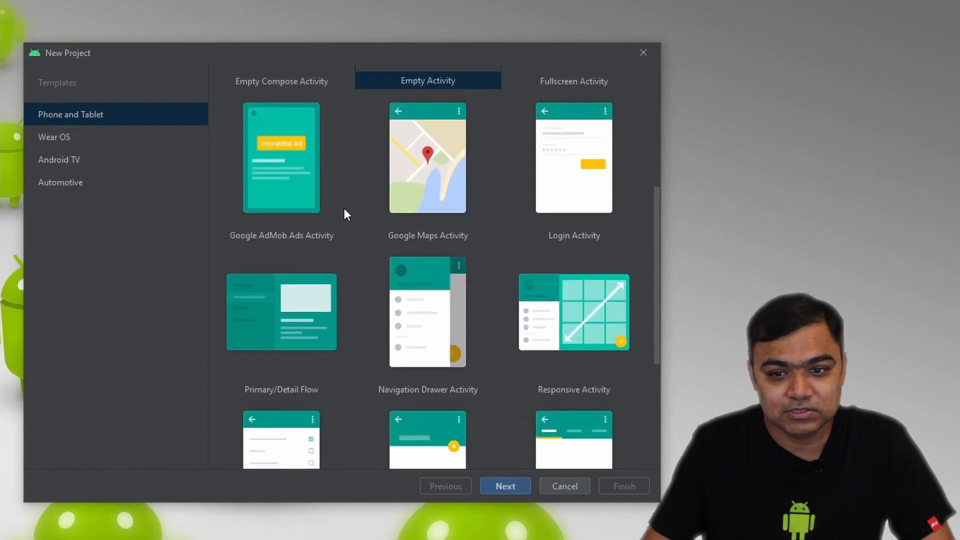
scroll("down", 3)
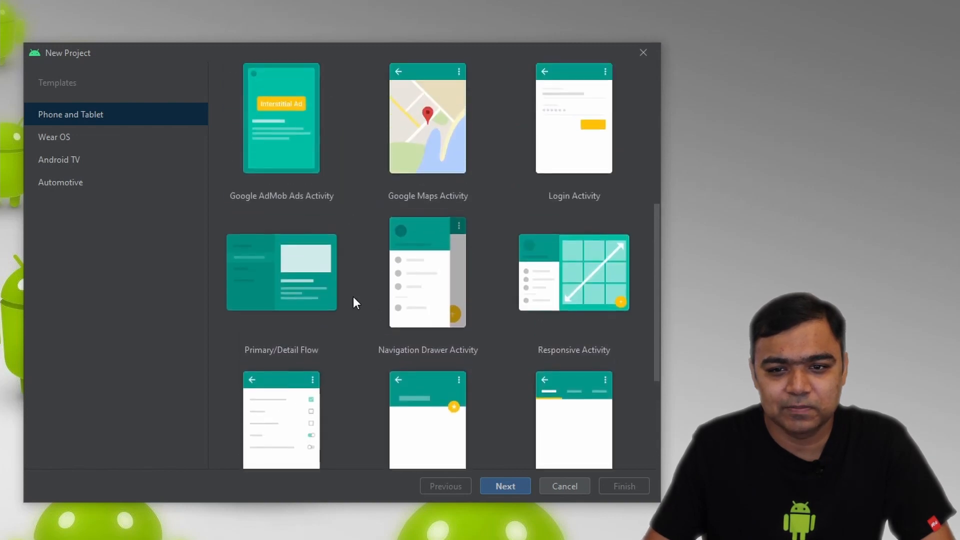
scroll("up", 3)
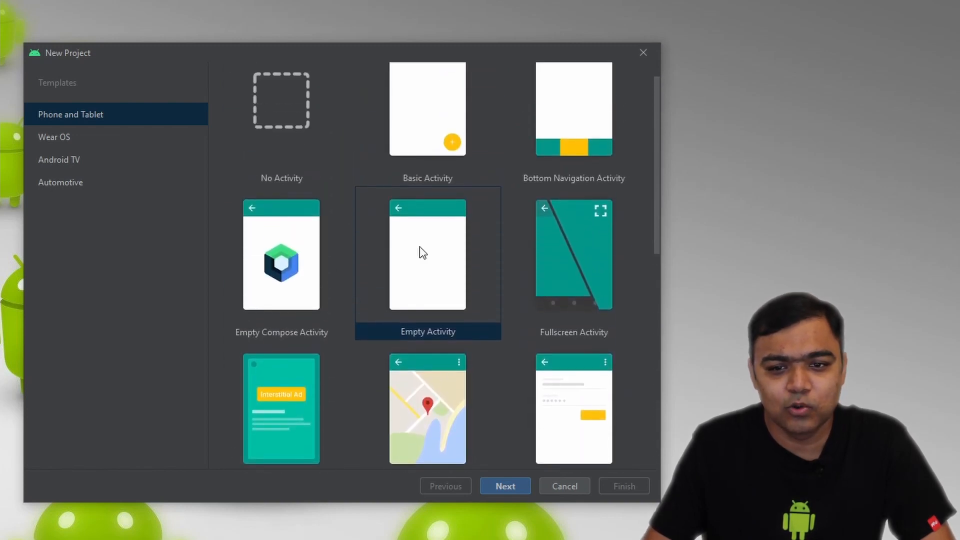
scroll("down", 3)
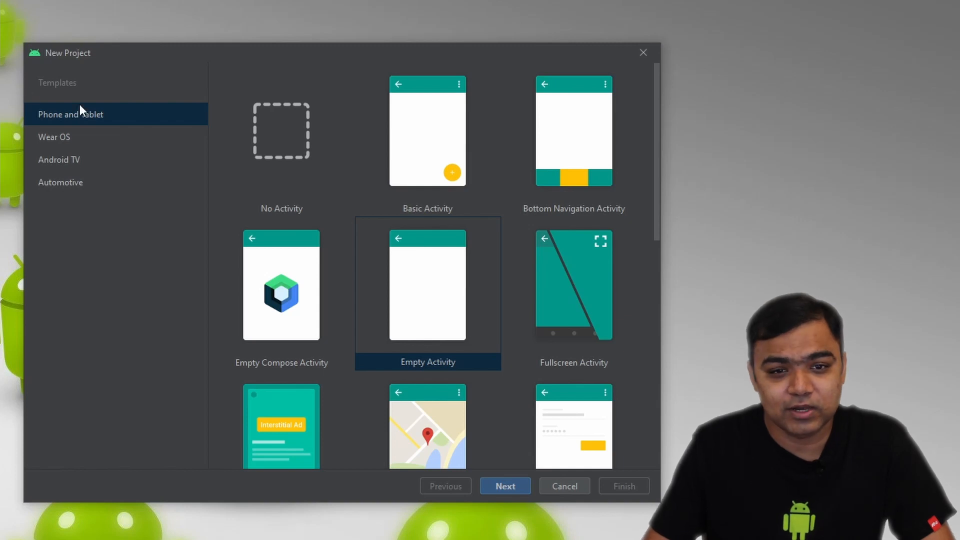
mouse_move(484, 351)
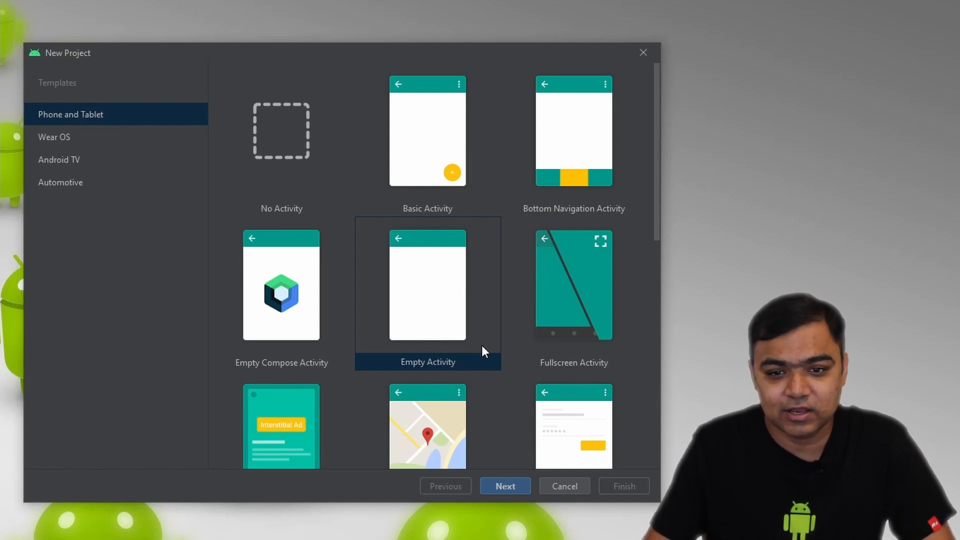
mouse_move(410, 304)
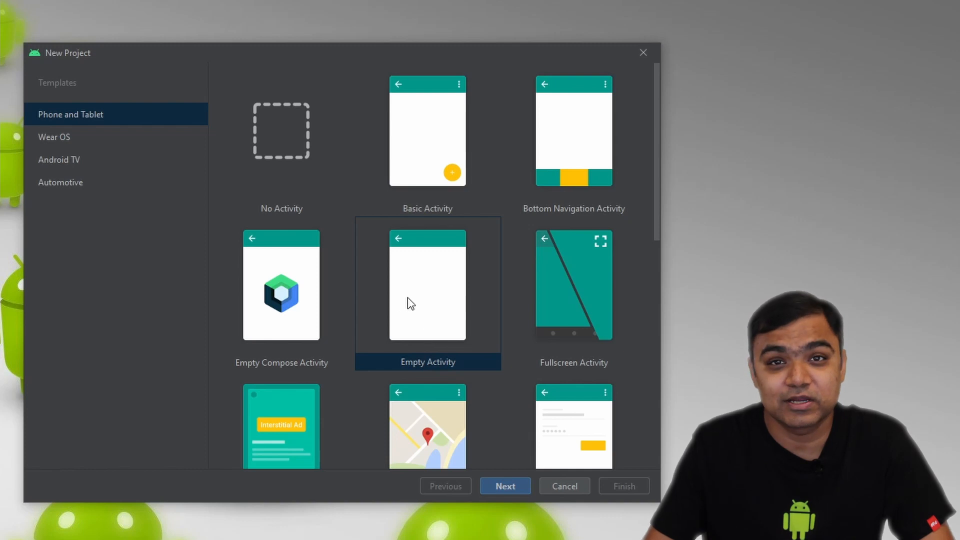
- Name the project HelloWorld, keeping Java and minimum SDK API 21, and review the save location
left_click(504, 487)
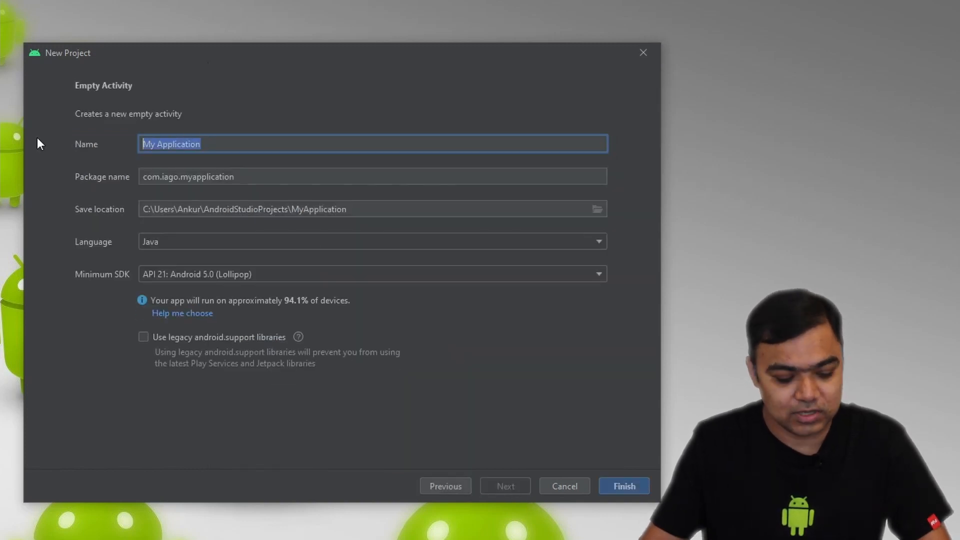
type("Hello")
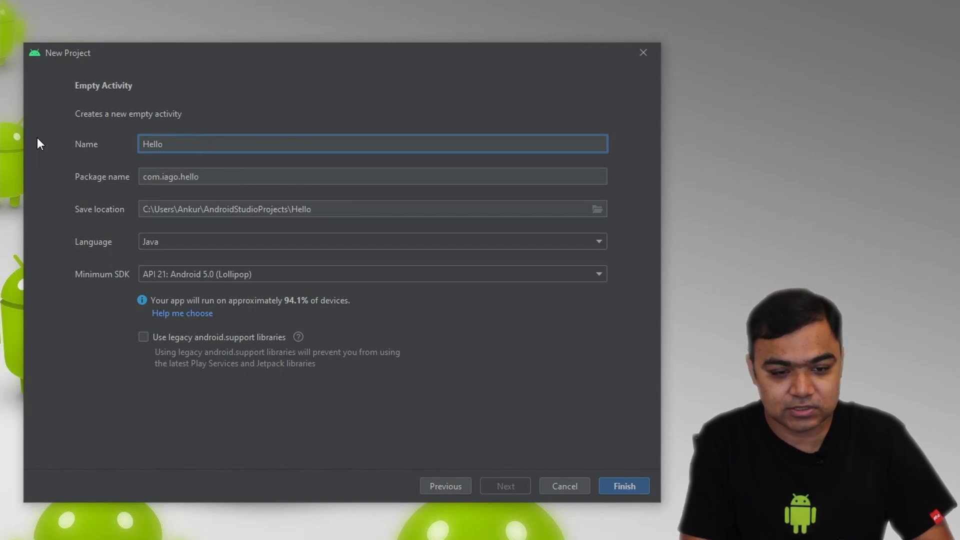
type("World")
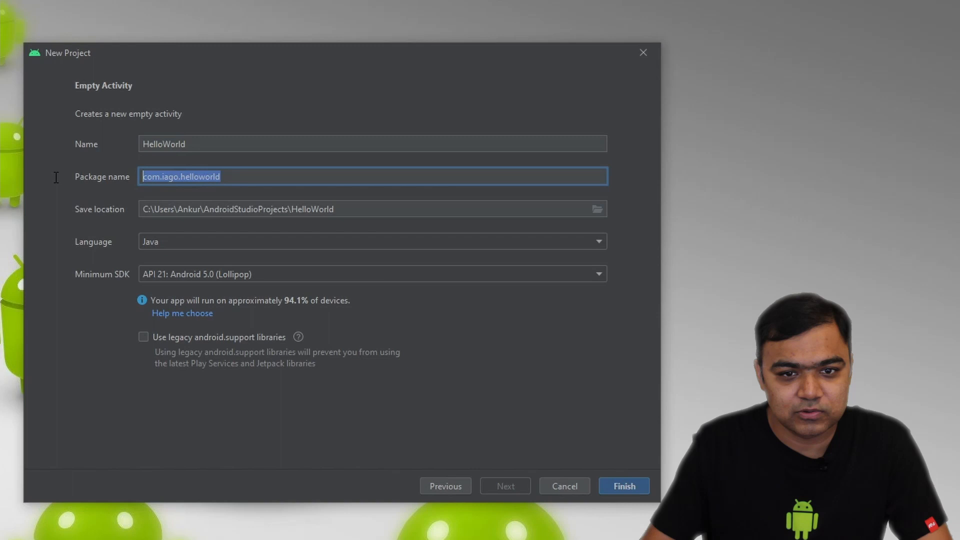
mouse_move(109, 244)
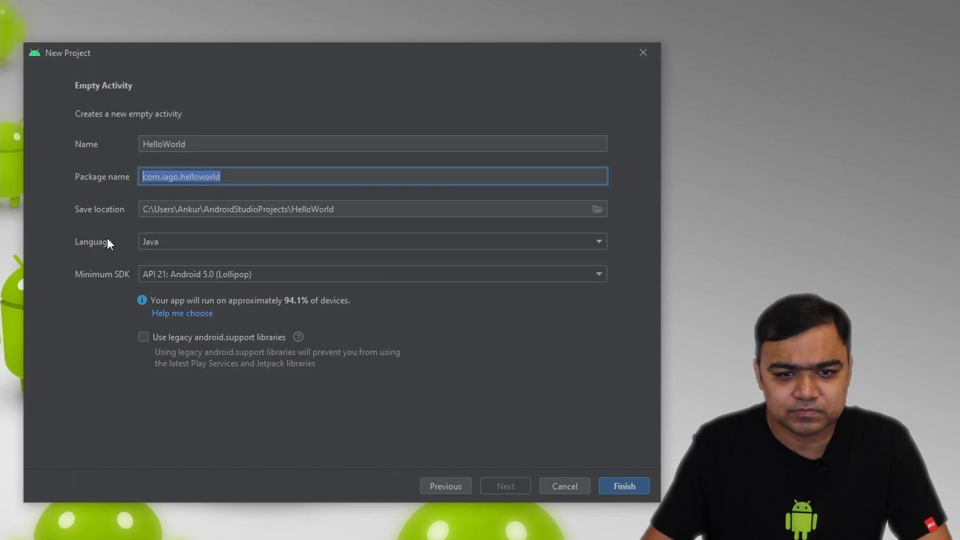
mouse_move(191, 244)
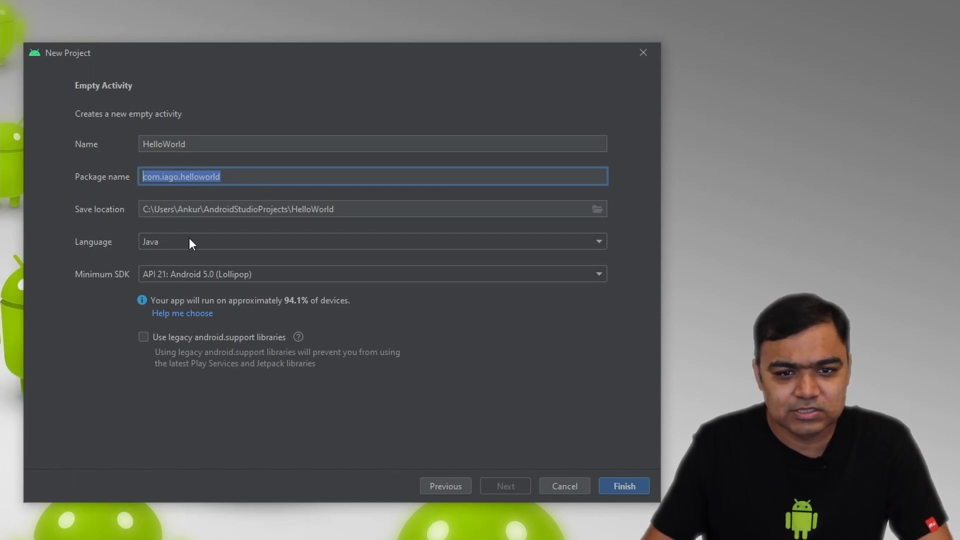
mouse_move(208, 281)
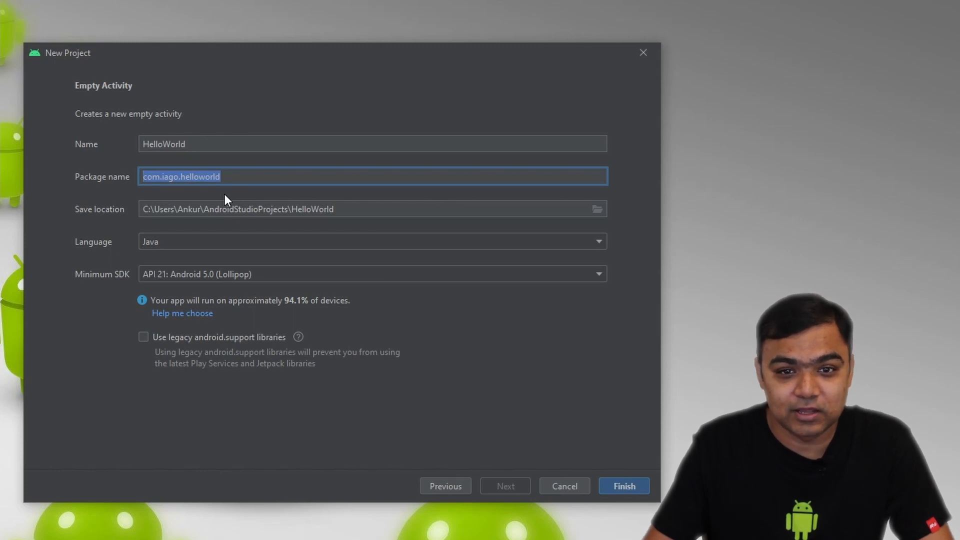
left_click(367, 209)
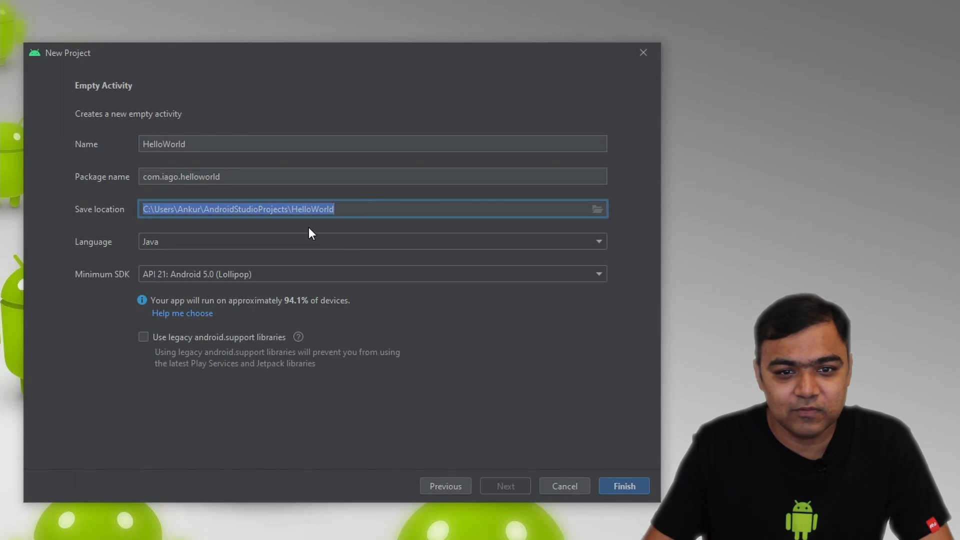
mouse_move(193, 274)
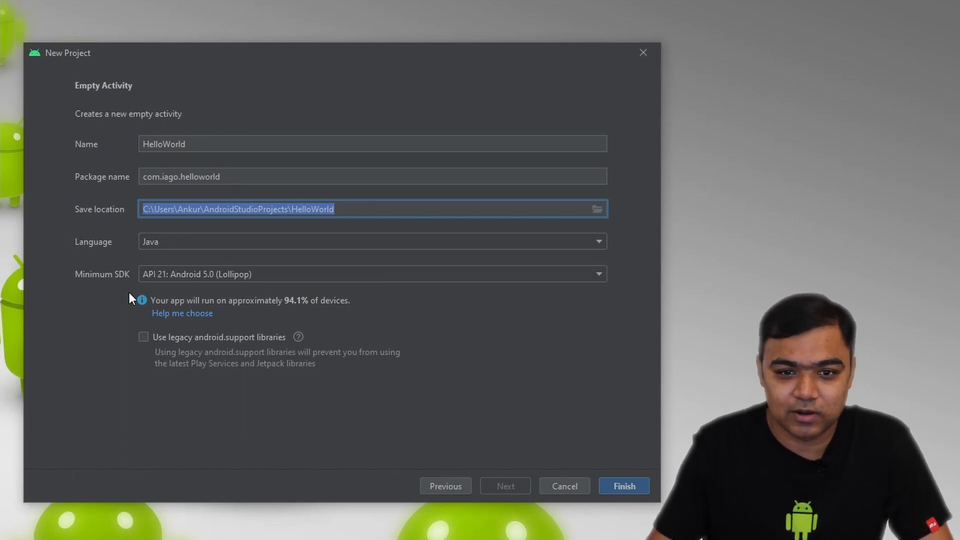
mouse_move(228, 290)
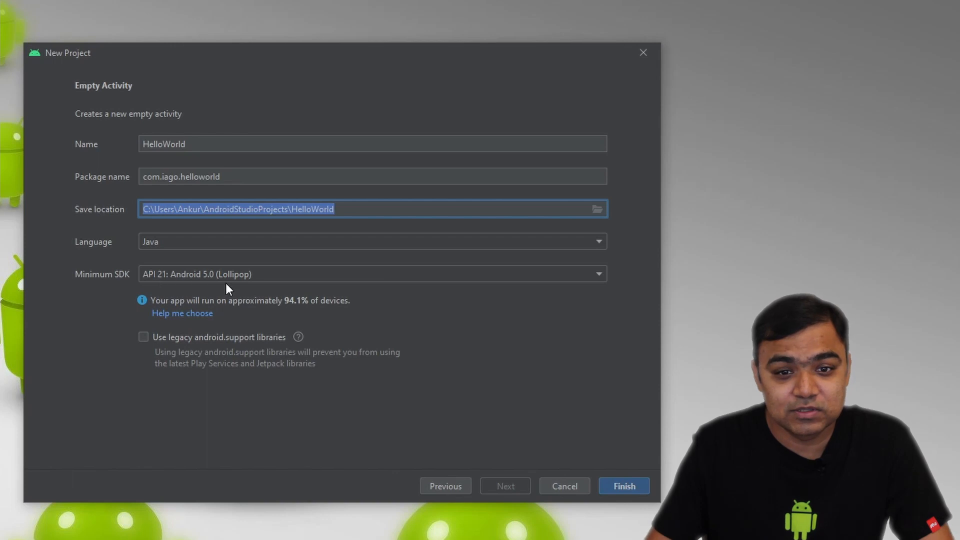
mouse_move(272, 289)
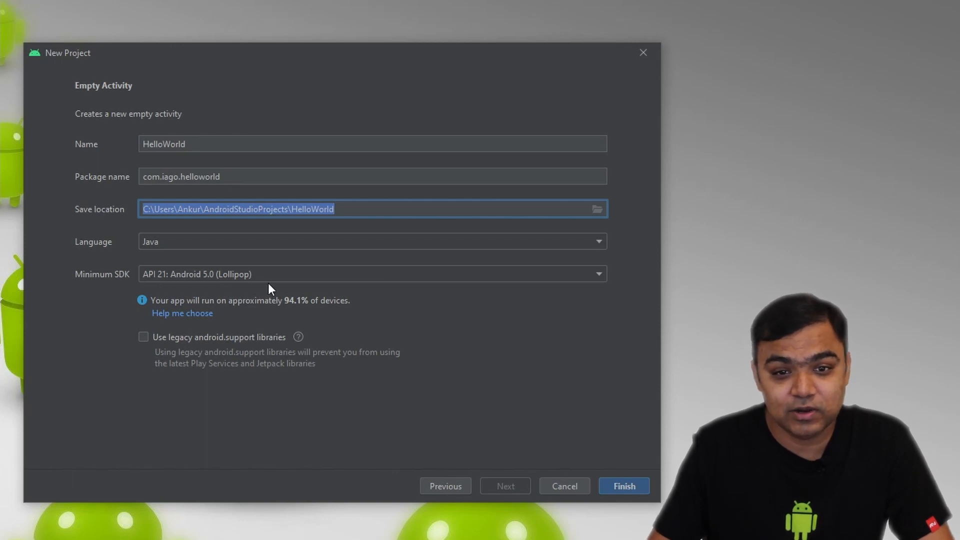
mouse_move(283, 308)
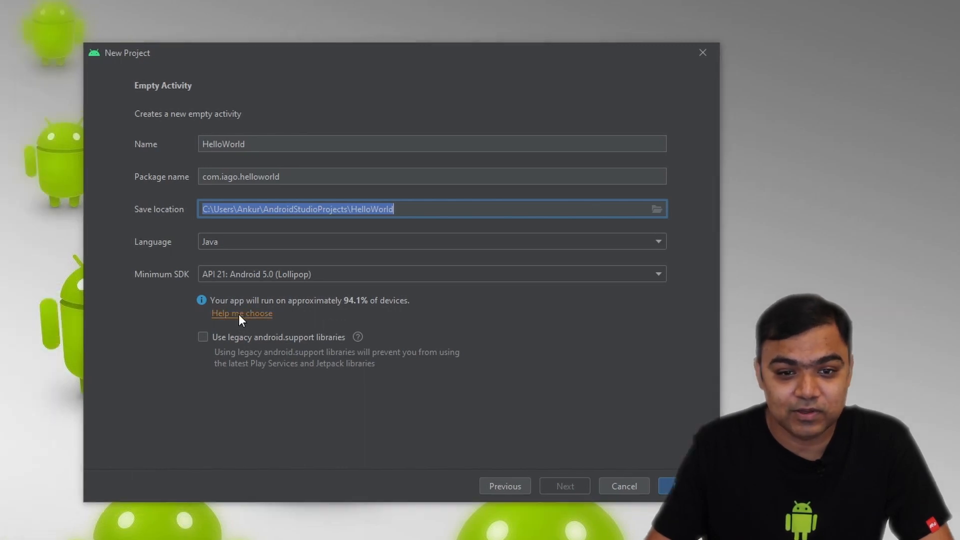
left_click(241, 313)
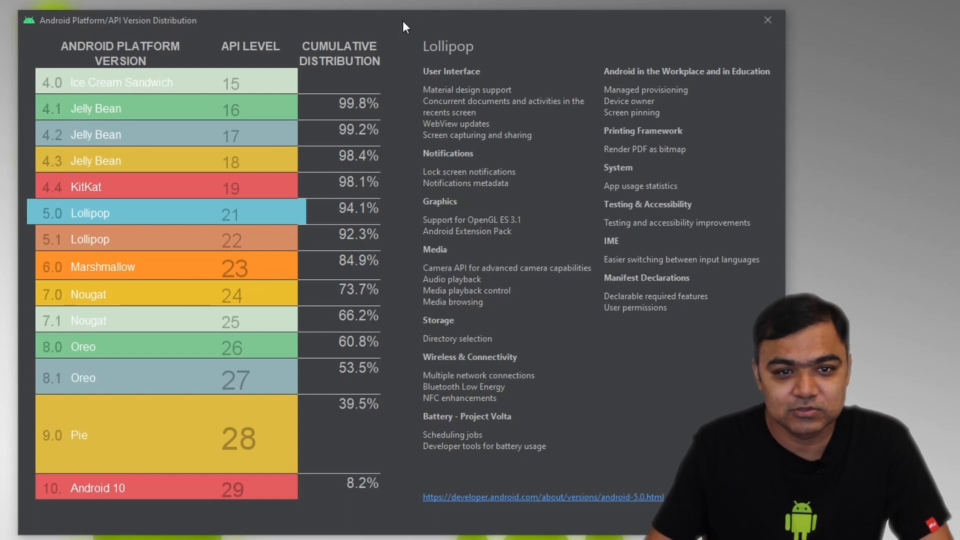
mouse_move(161, 96)
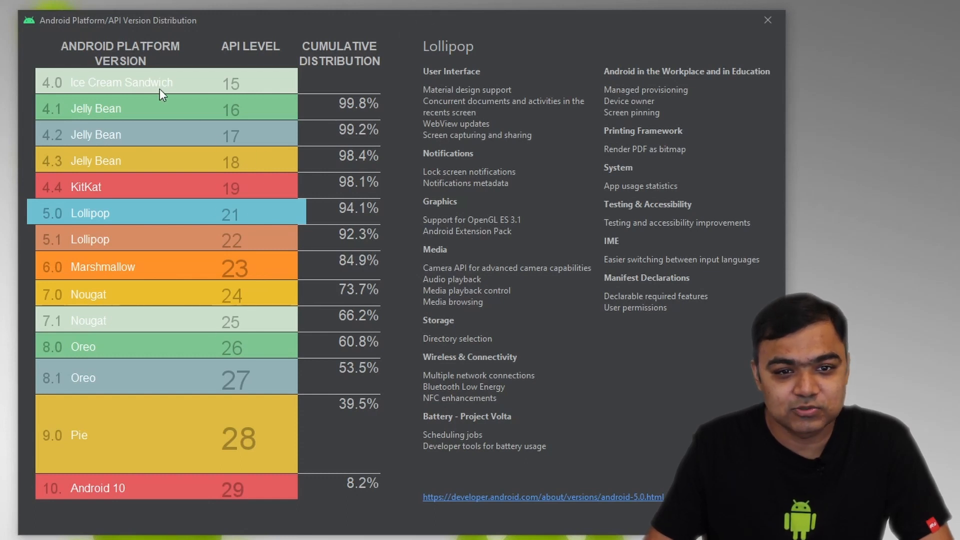
mouse_move(170, 237)
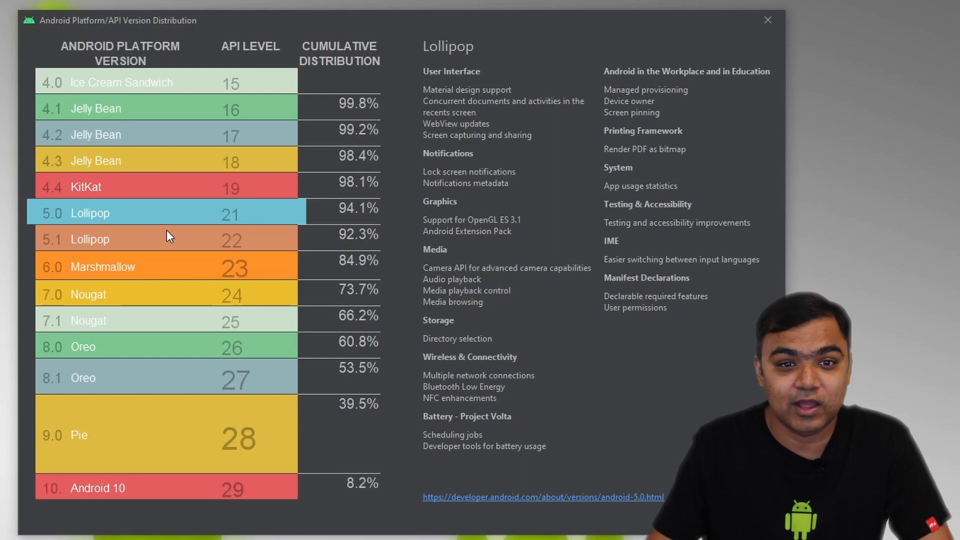
mouse_move(214, 84)
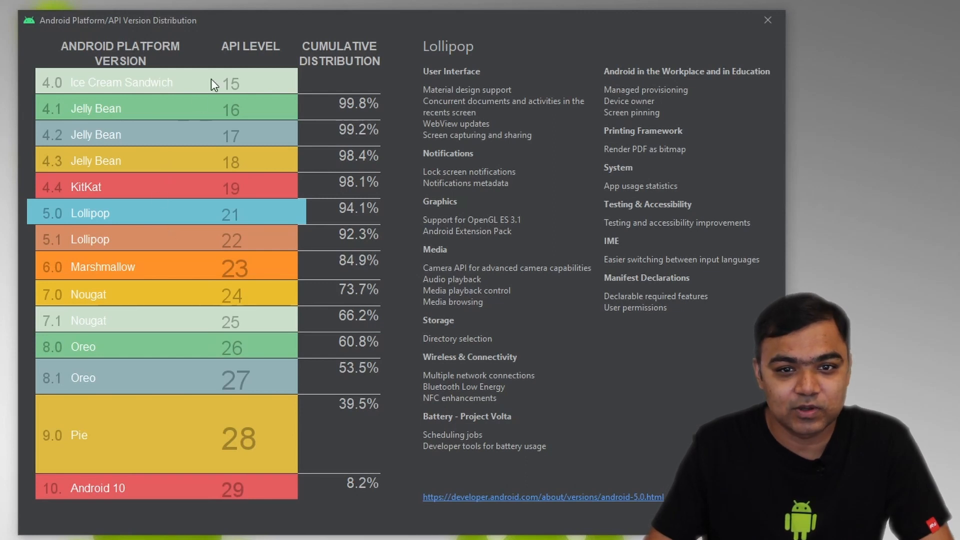
left_click(121, 82)
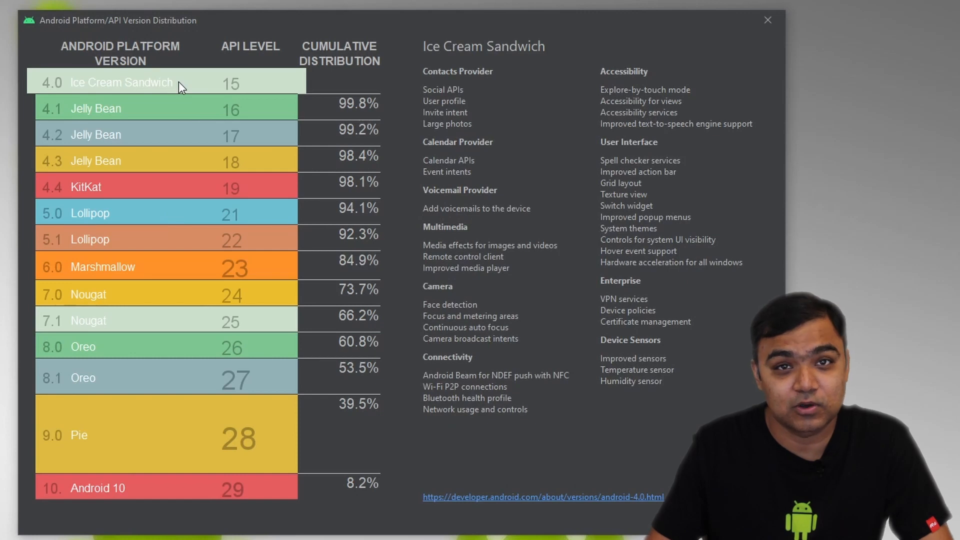
mouse_move(178, 197)
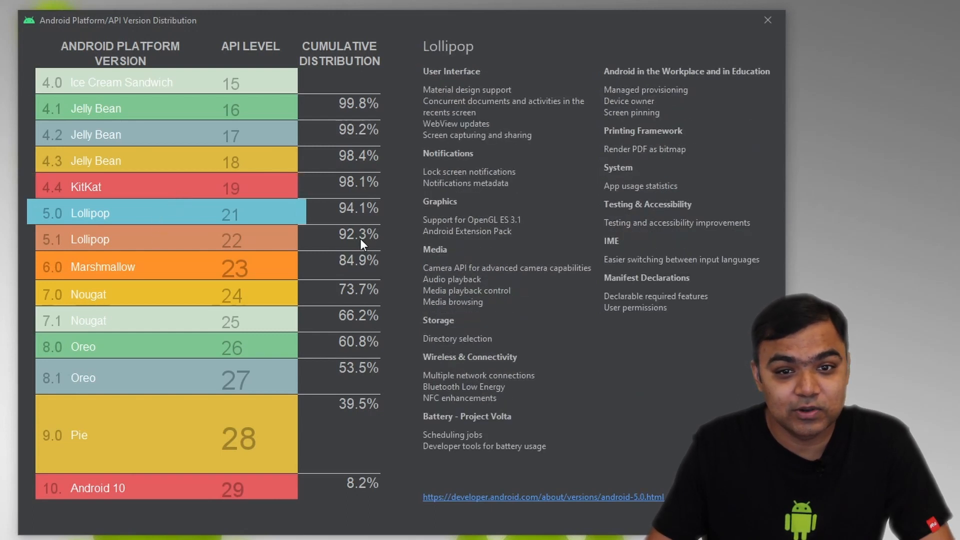
mouse_move(504, 205)
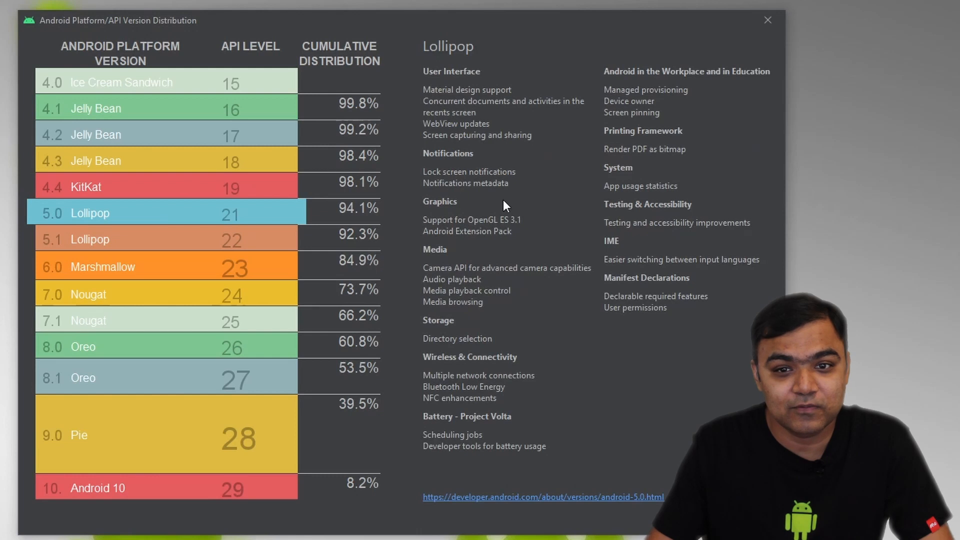
mouse_move(497, 331)
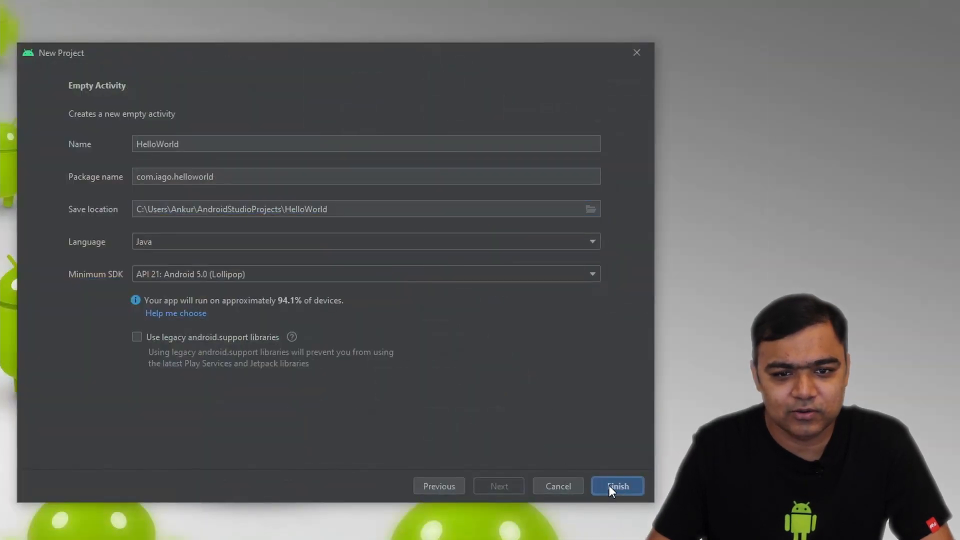
- Create the HelloWorld project and turn off Tip of the Day at startup
left_click(617, 486)
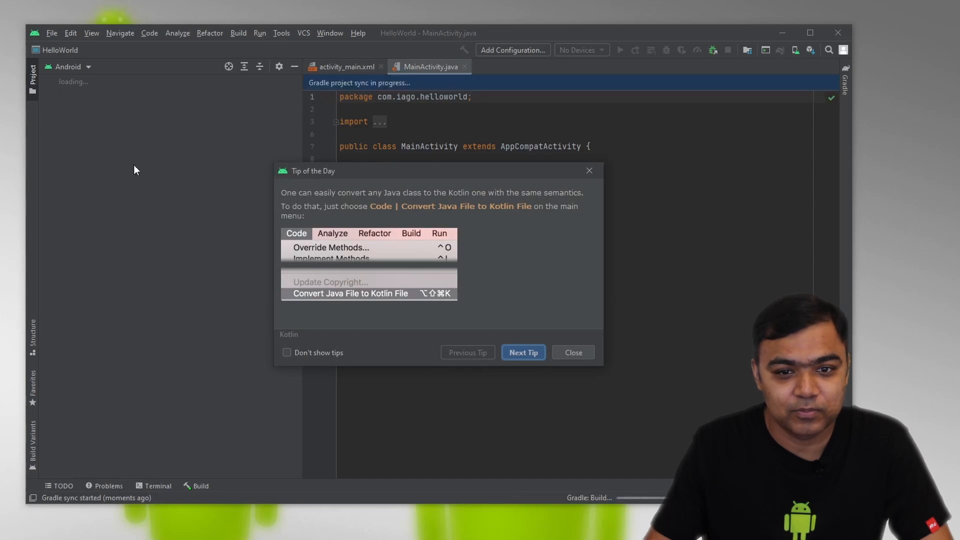
mouse_move(451, 255)
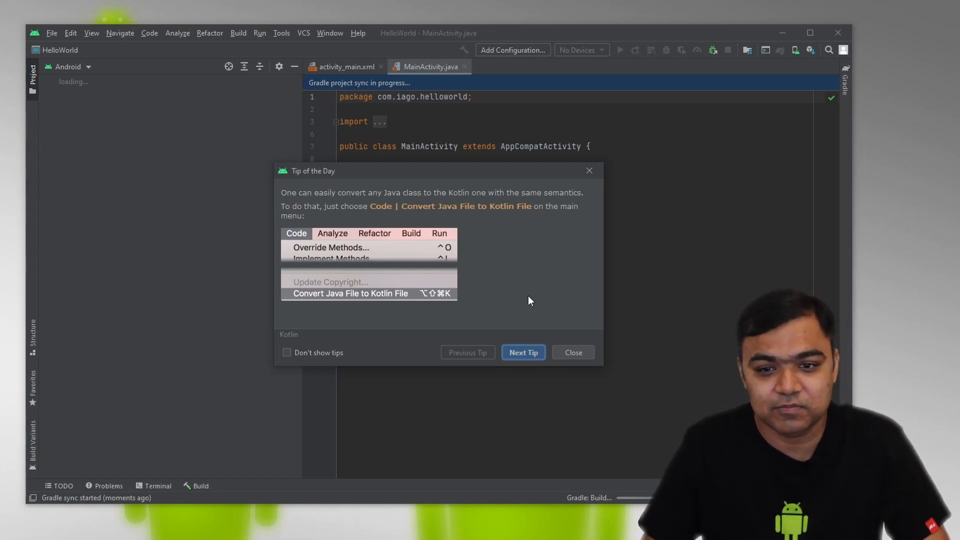
left_click(287, 352)
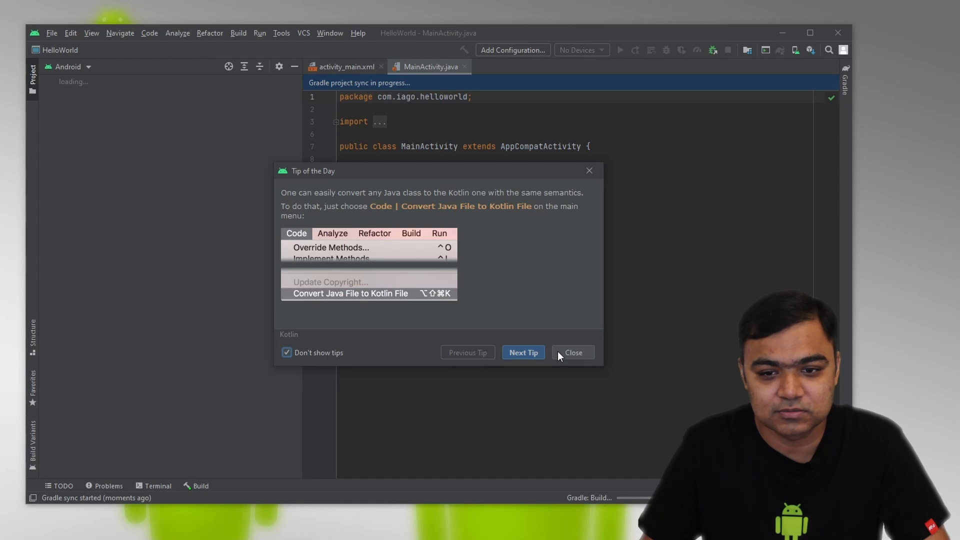
left_click(572, 352)
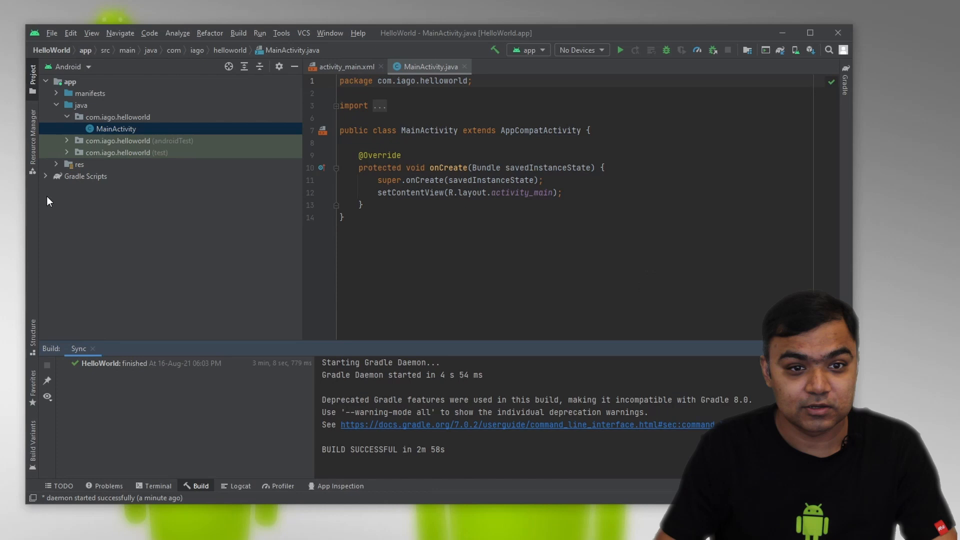
mouse_move(124, 170)
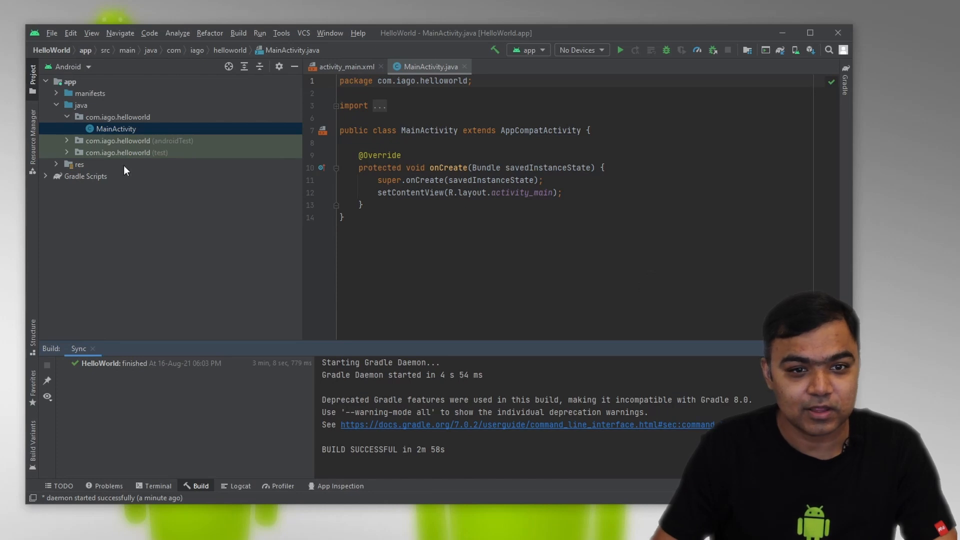
mouse_move(84, 158)
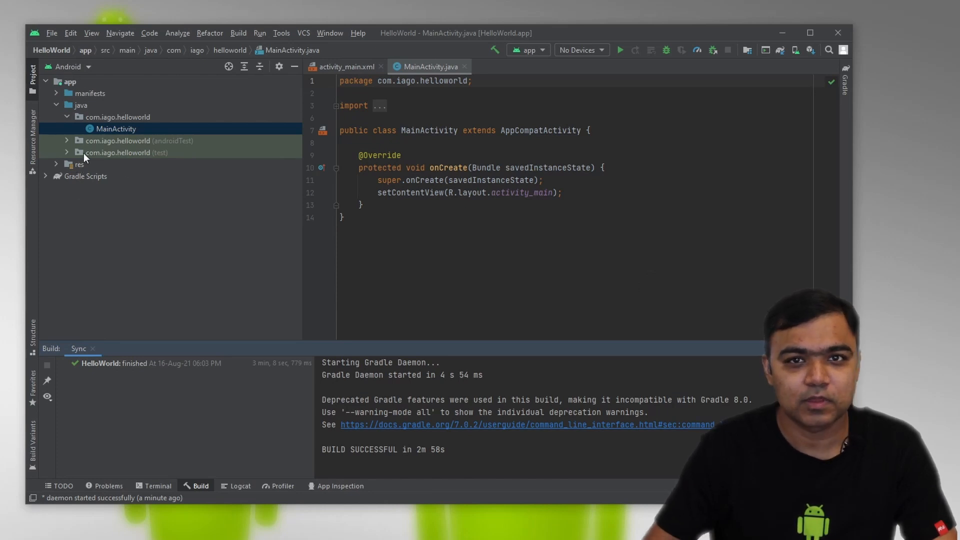
- Expand the java source folder in the Project pane
left_click(56, 93)
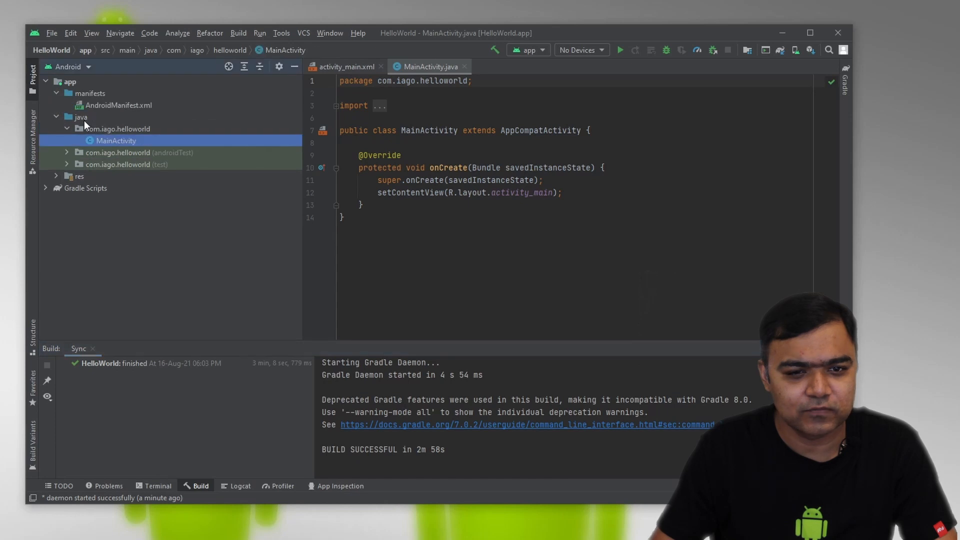
mouse_move(127, 122)
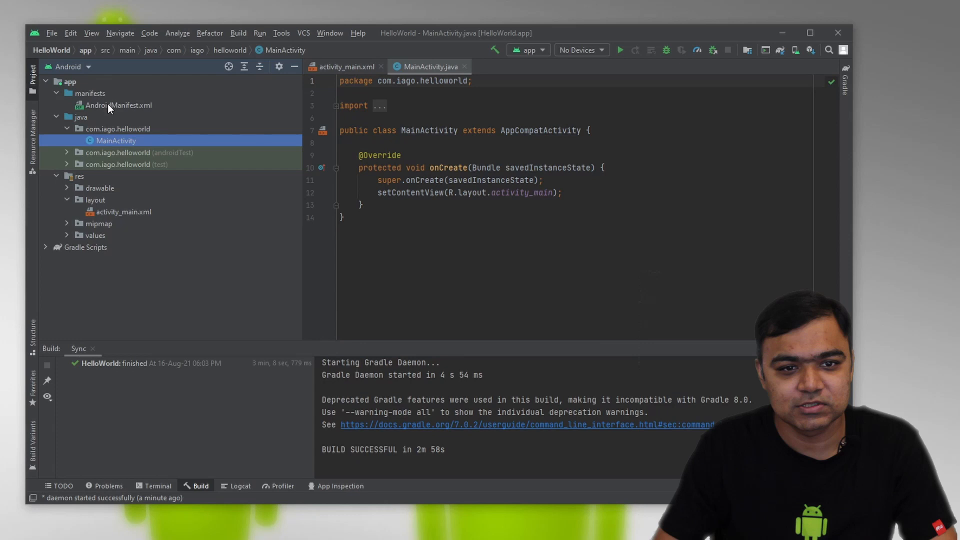
- View AndroidManifest.xml and select the MAIN action and LAUNCHER category lines
double_click(119, 105)
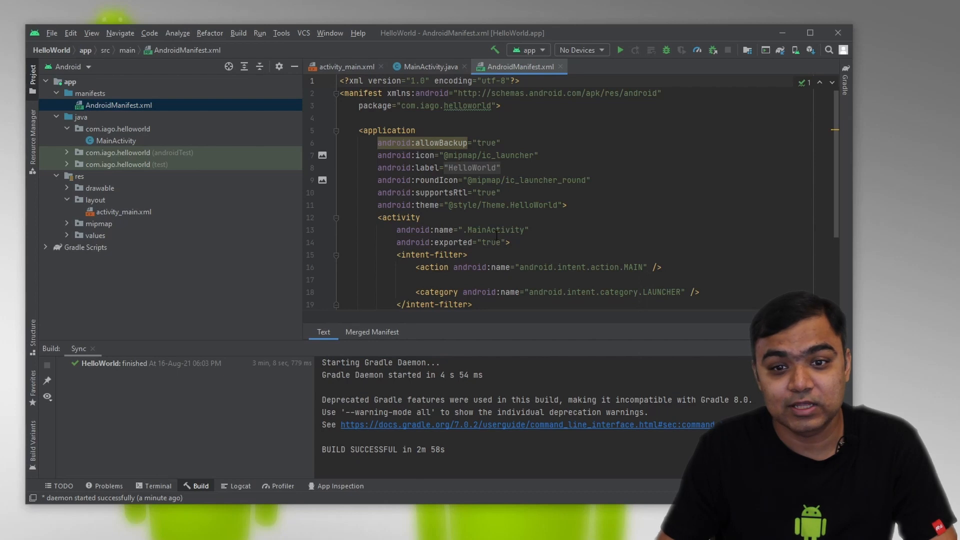
mouse_move(495, 230)
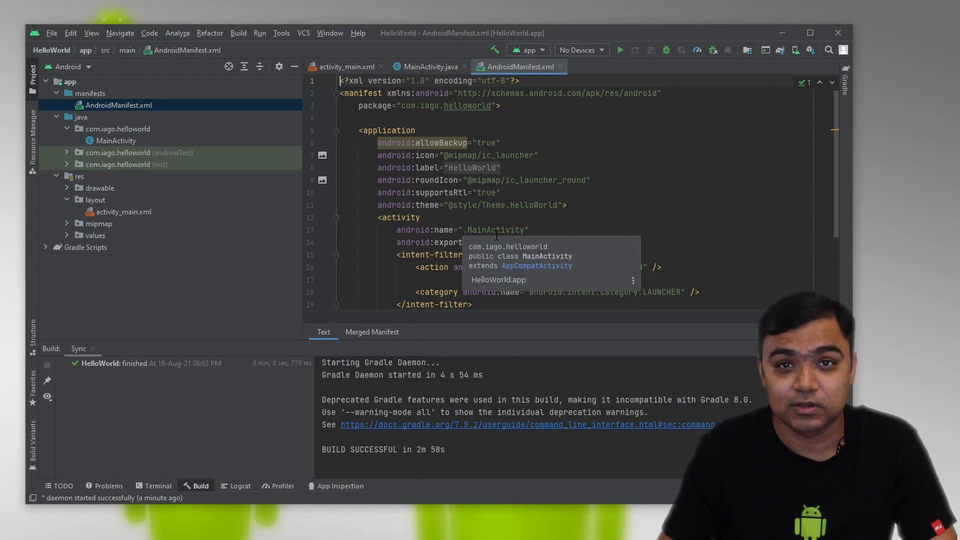
scroll("down", 3)
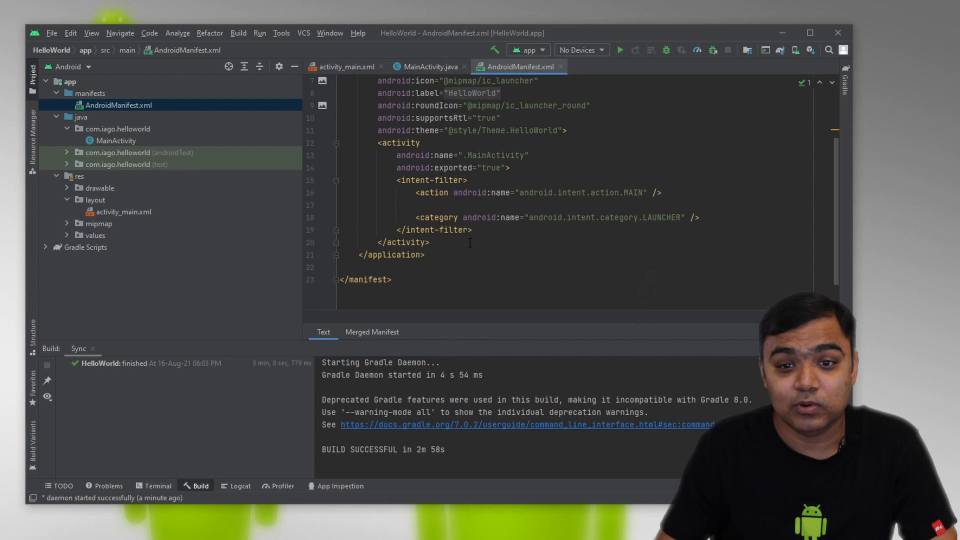
left_click_drag(416, 193, 699, 217)
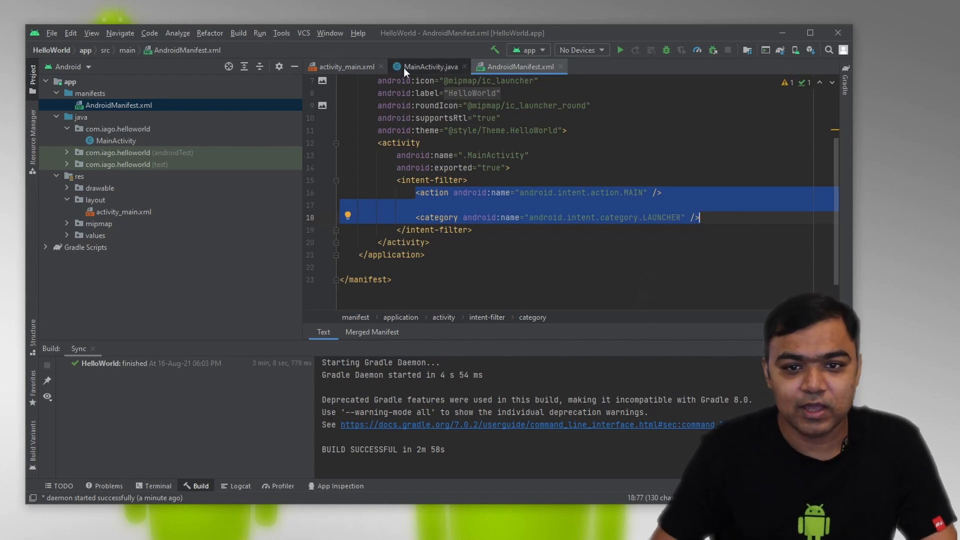
- Return to the MainActivity.java editor showing onCreate setting activity_main
left_click(429, 66)
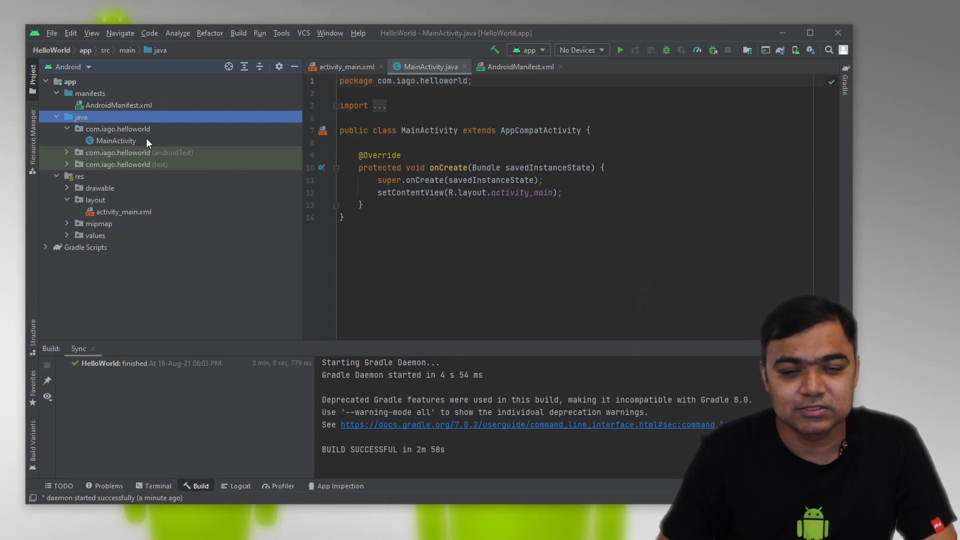
mouse_move(83, 197)
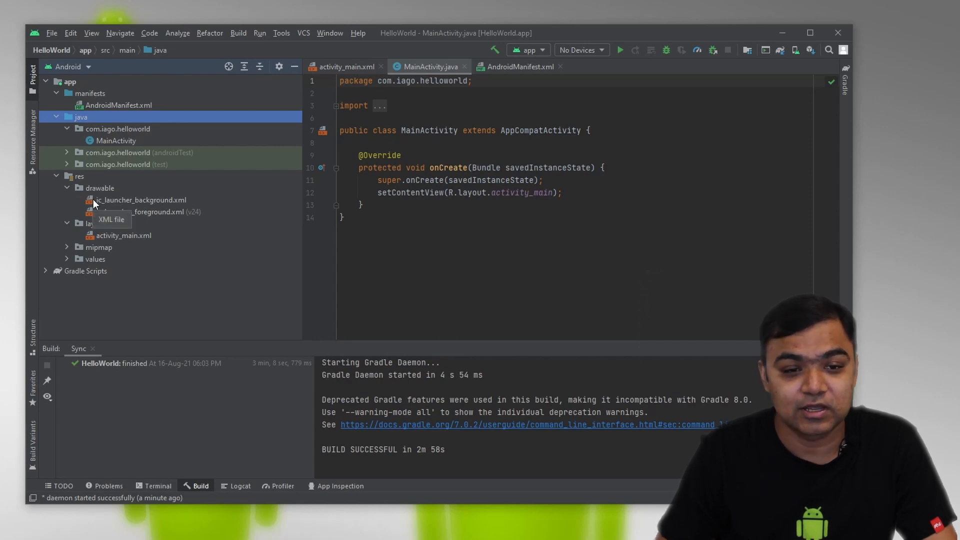
mouse_move(86, 249)
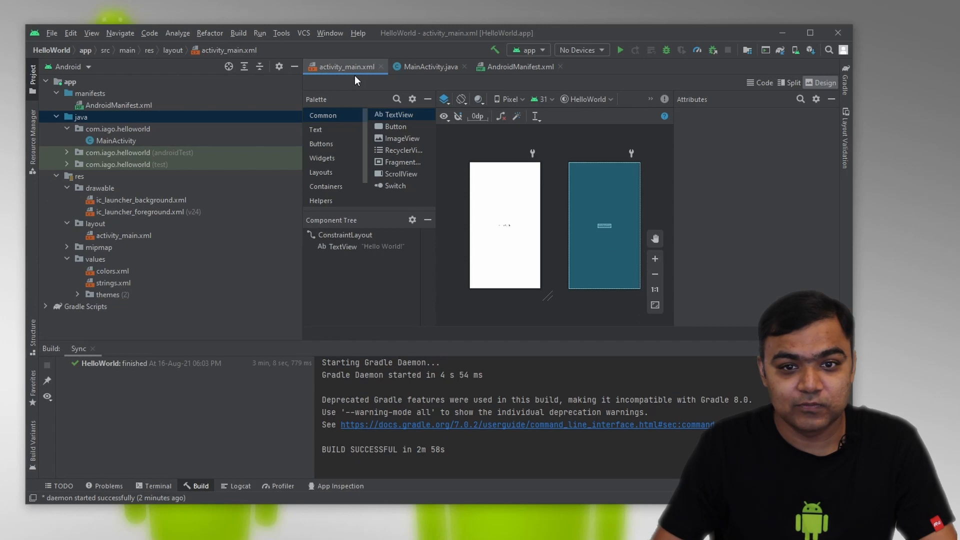
mouse_move(95, 241)
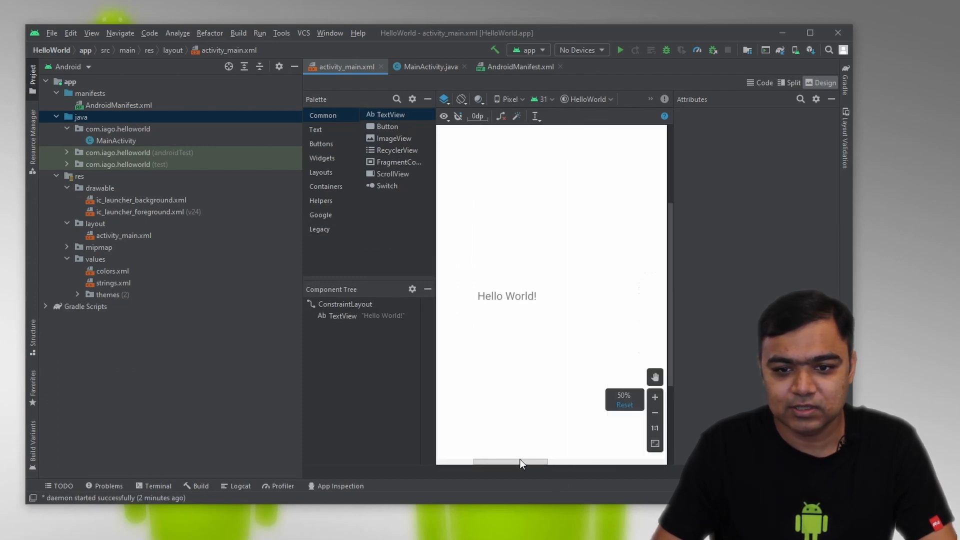
- Select the Hello World! TextView to show its constraint and wrap_content attributes
left_click(506, 296)
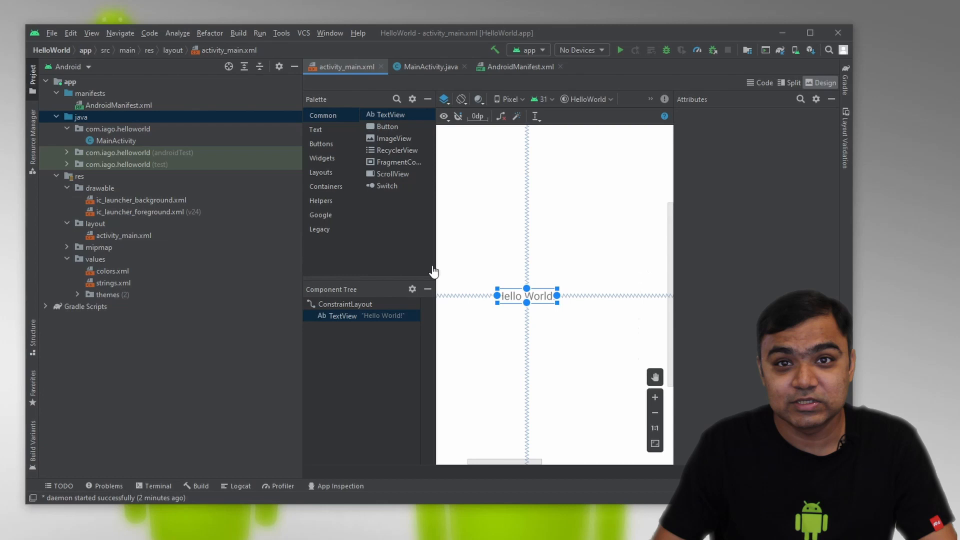
left_click(525, 296)
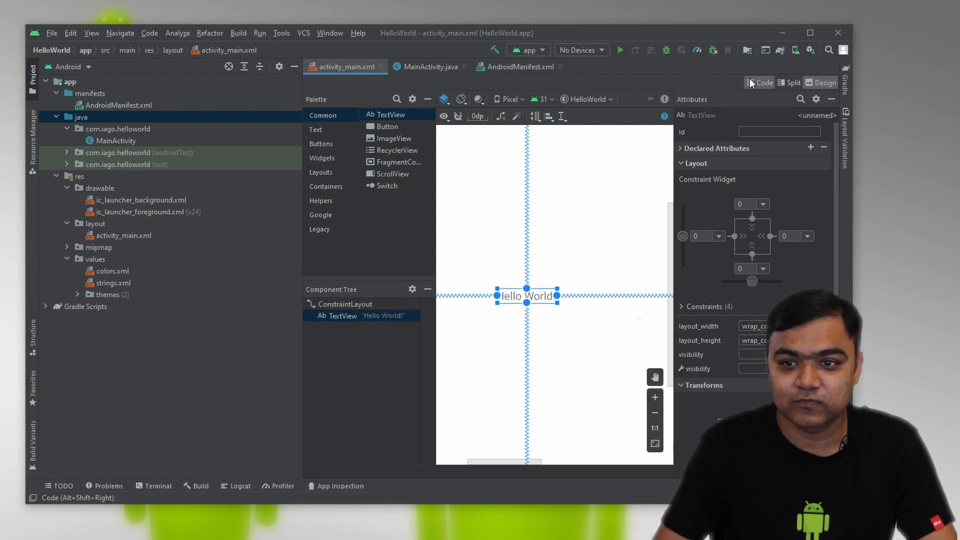
- Show activity_main.xml as XML code with the ConstraintLayout highlighted, then in Split view beside the preview
left_click(763, 83)
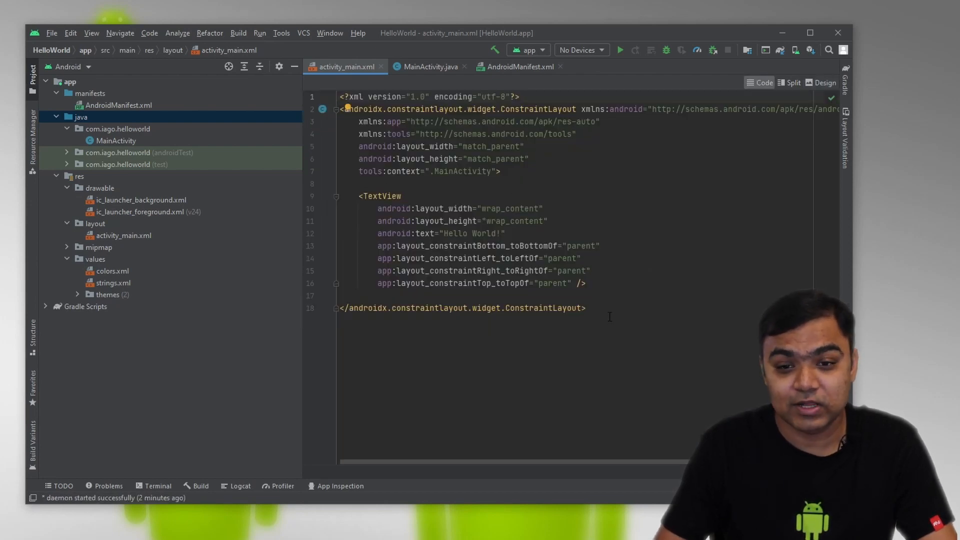
key("ctrl+a")
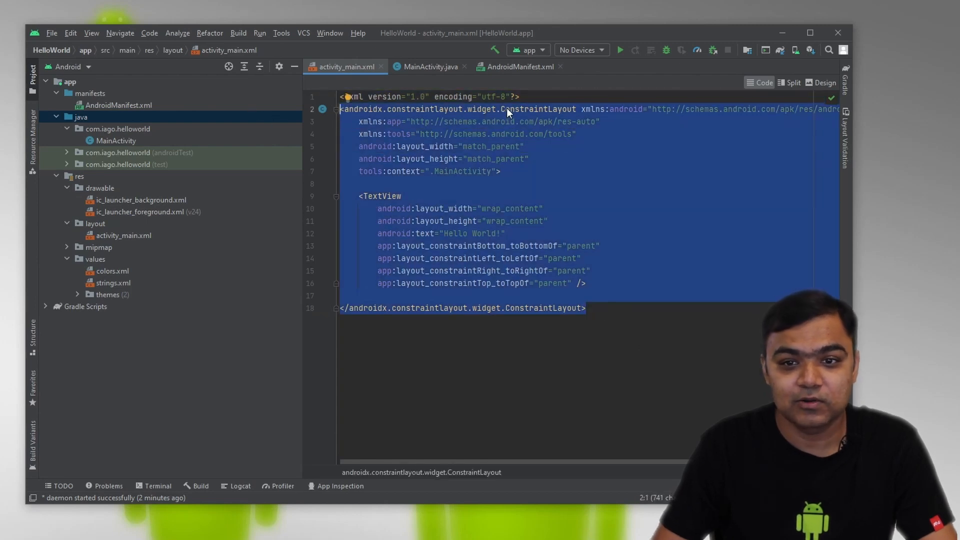
double_click(538, 109)
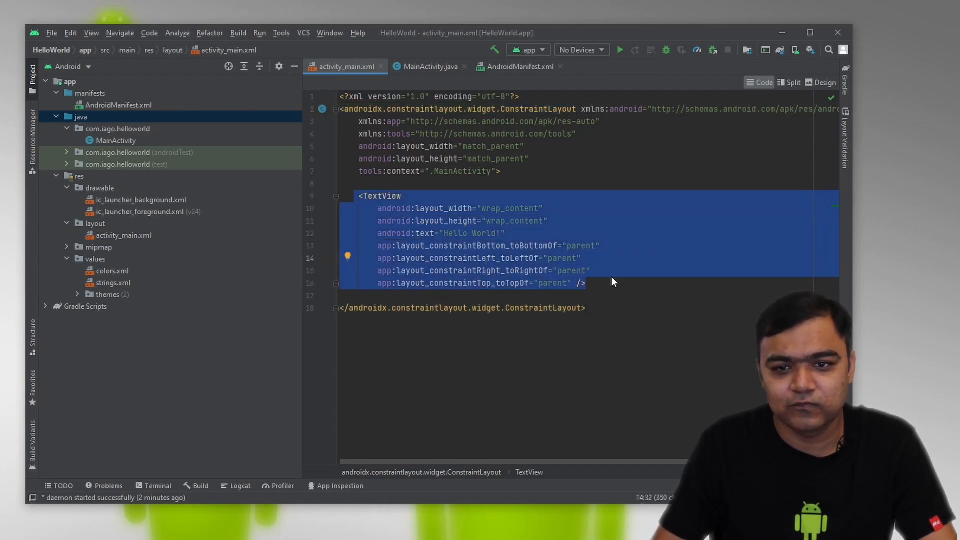
left_click(790, 83)
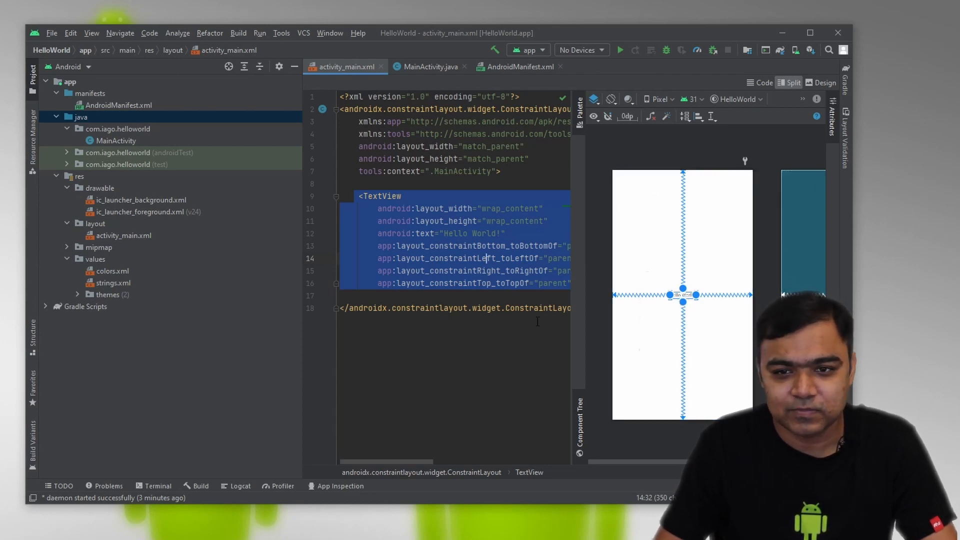
mouse_move(516, 228)
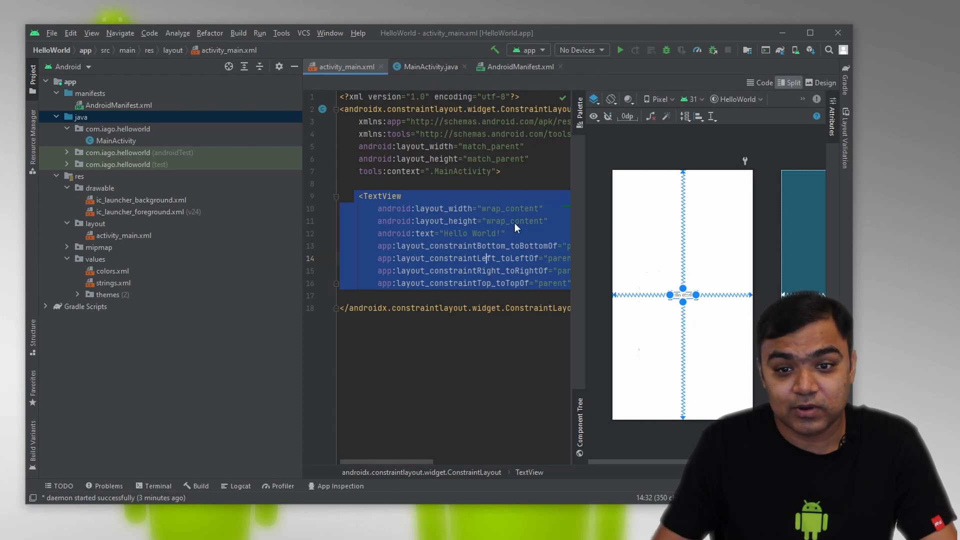
- Attempt to run the app from MainActivity with no target device available
left_click(429, 66)
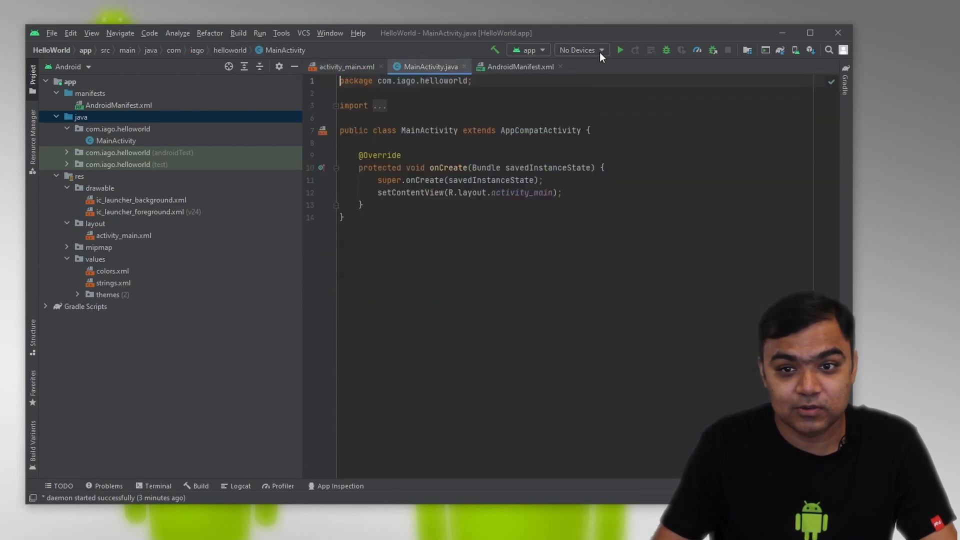
left_click(580, 50)
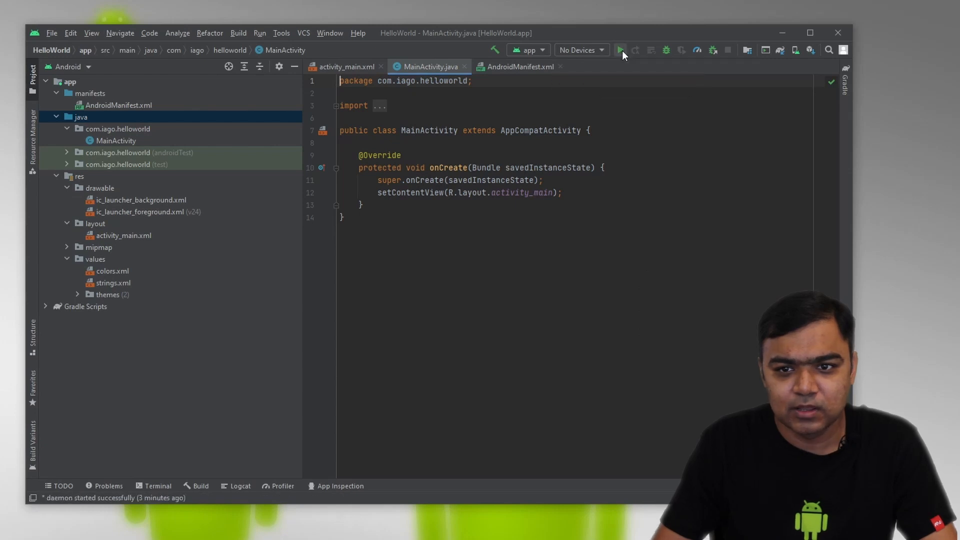
left_click(620, 50)
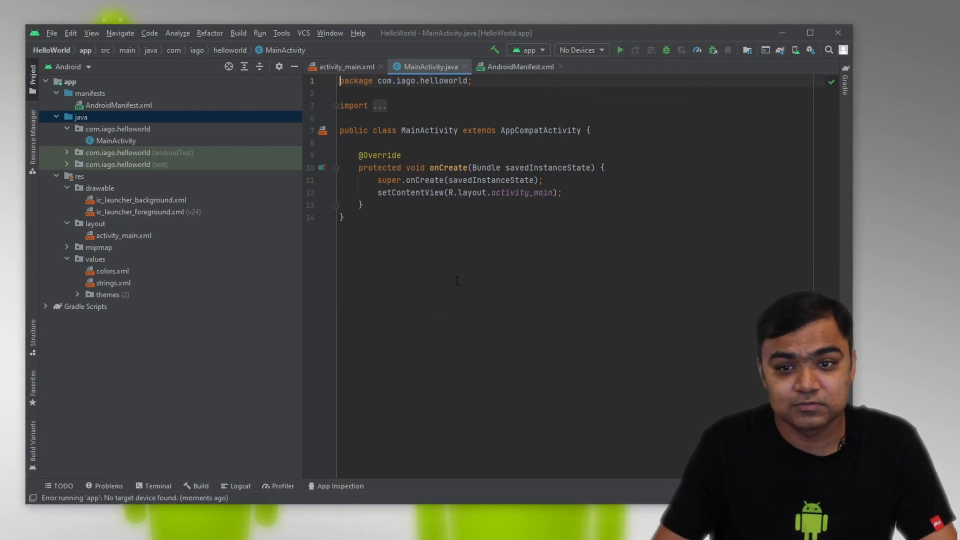
- Start creating a new virtual device from the AVD Manager
left_click(601, 50)
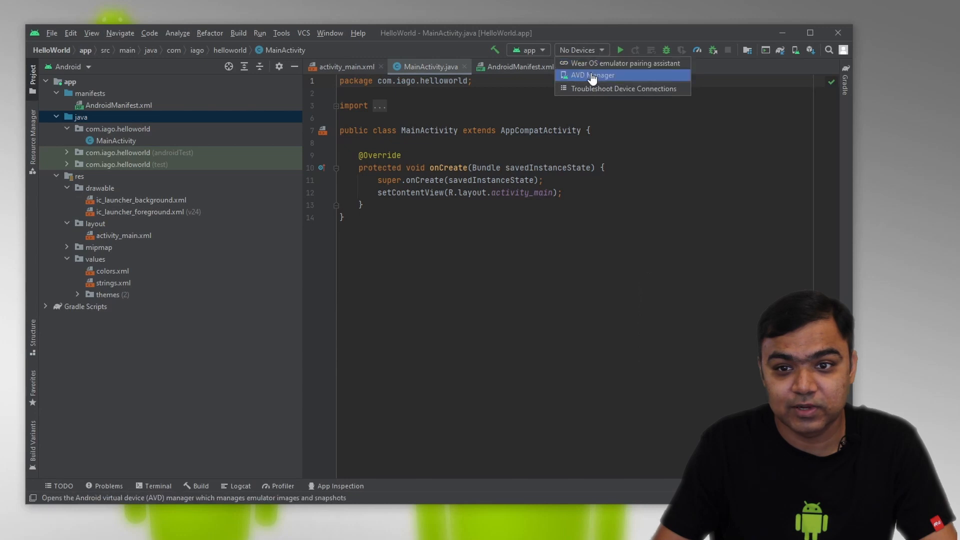
left_click(591, 75)
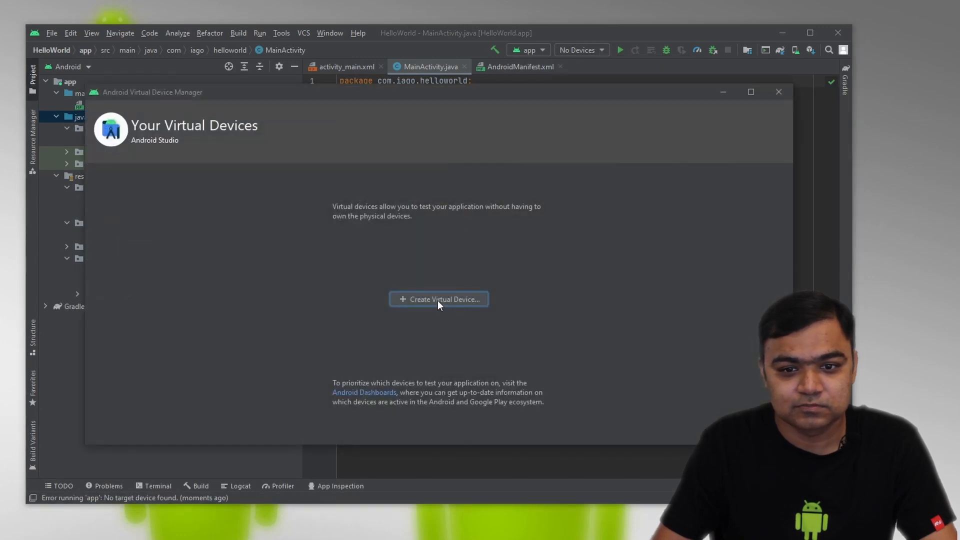
left_click(438, 299)
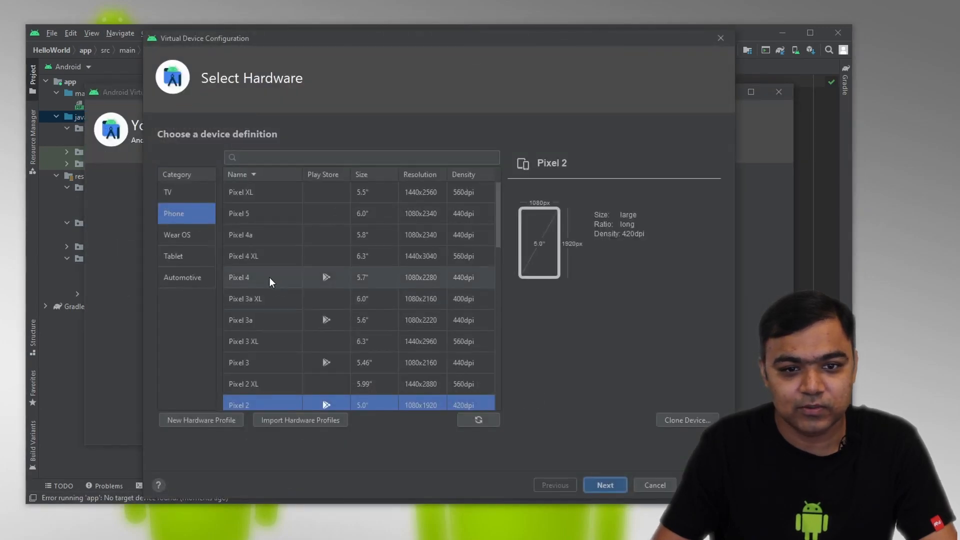
- Choose Pixel 2 as the device hardware definition
scroll("down", 3)
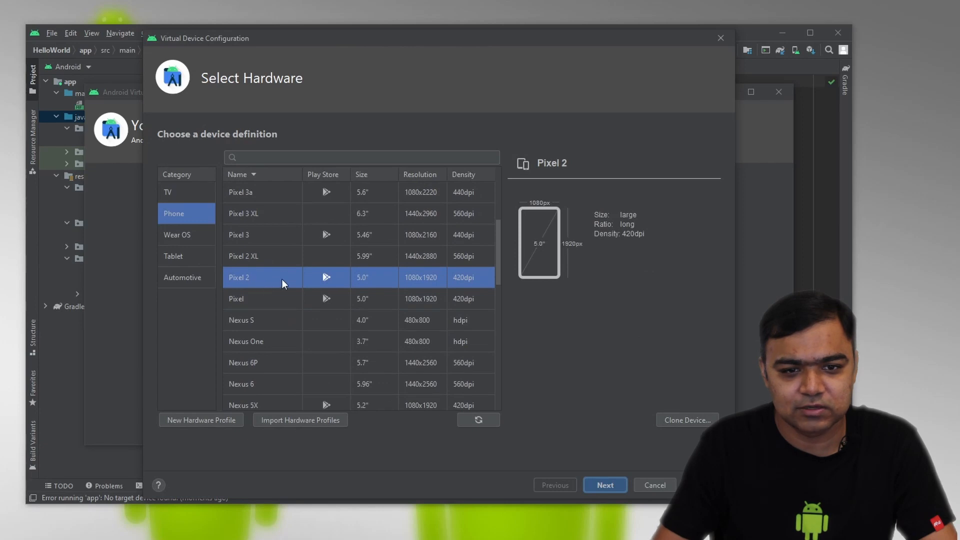
left_click(604, 486)
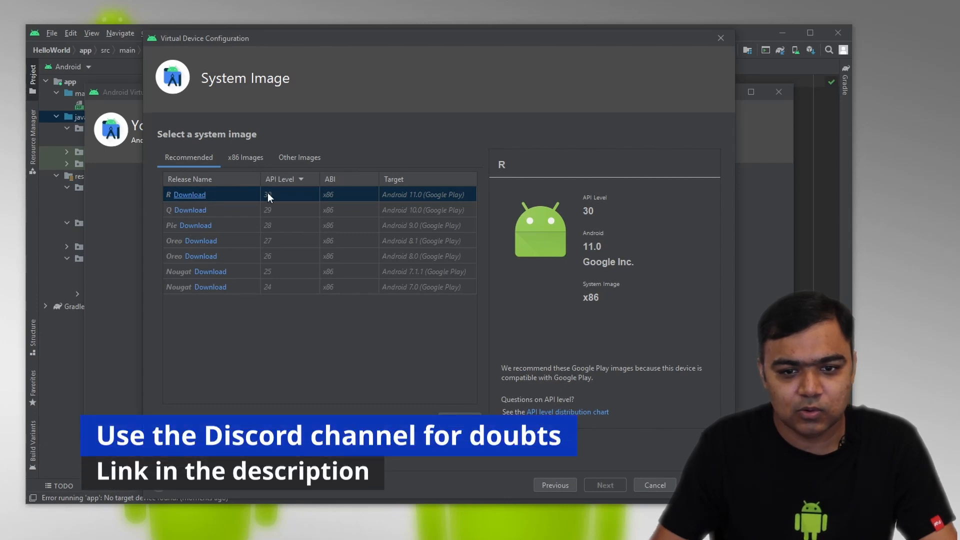
- Install the Android 11.0 API 30 x86_64 system image and continue to the final configuration
left_click(245, 157)
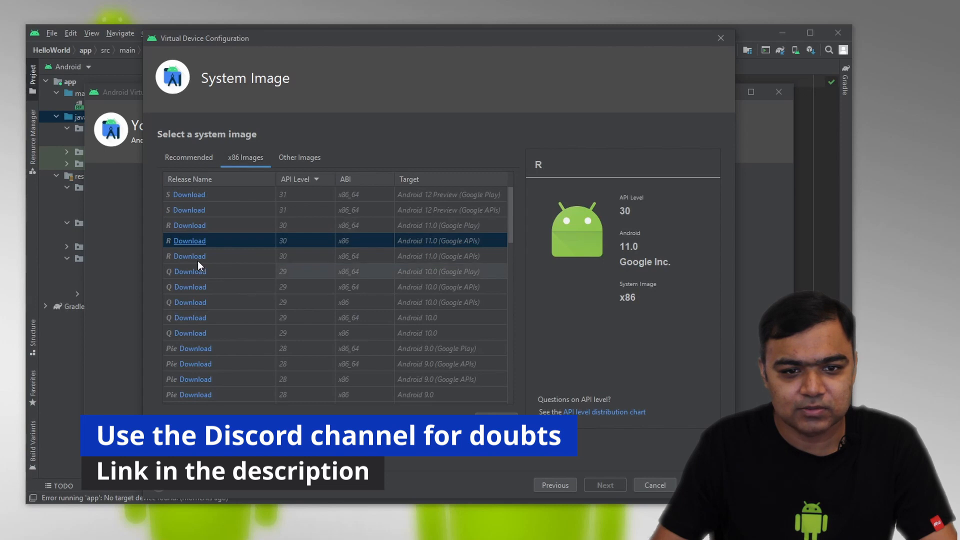
left_click(190, 241)
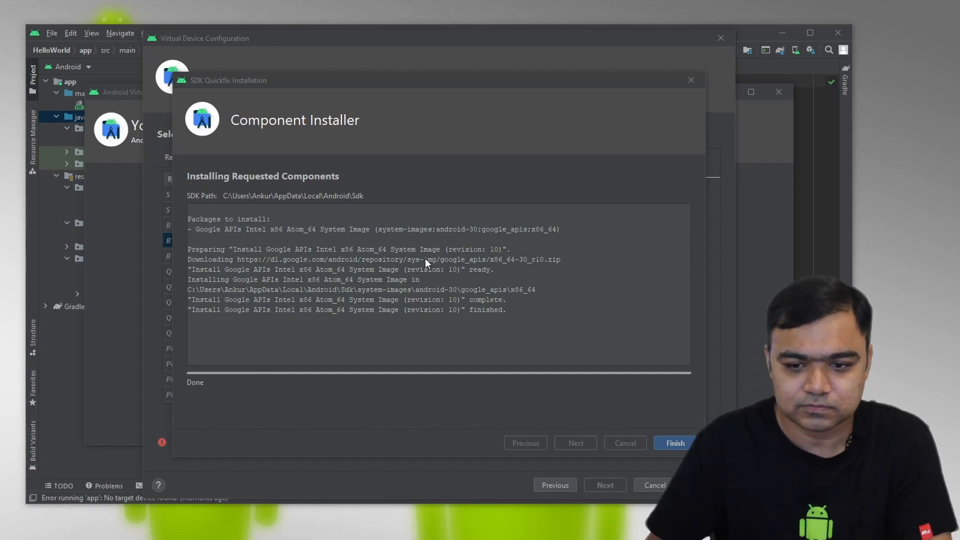
left_click(673, 444)
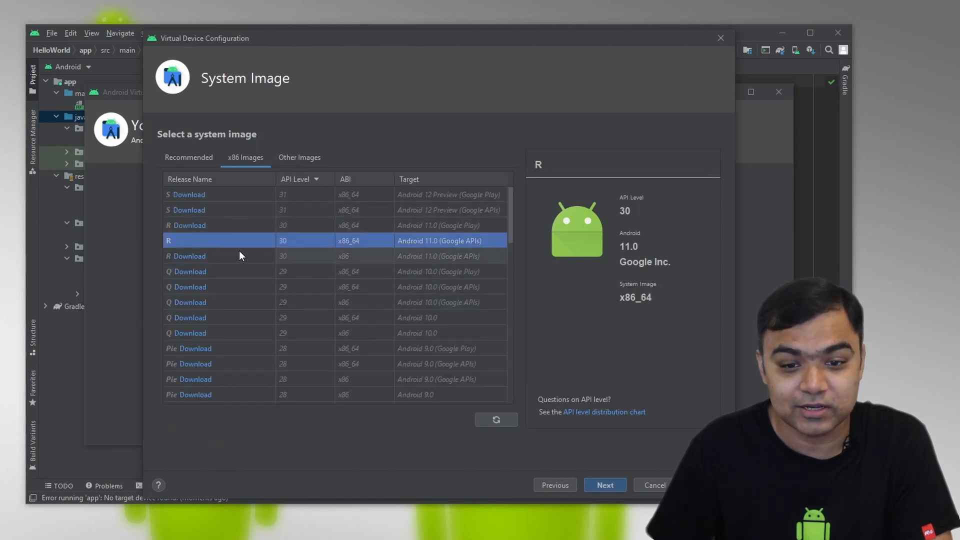
left_click(604, 485)
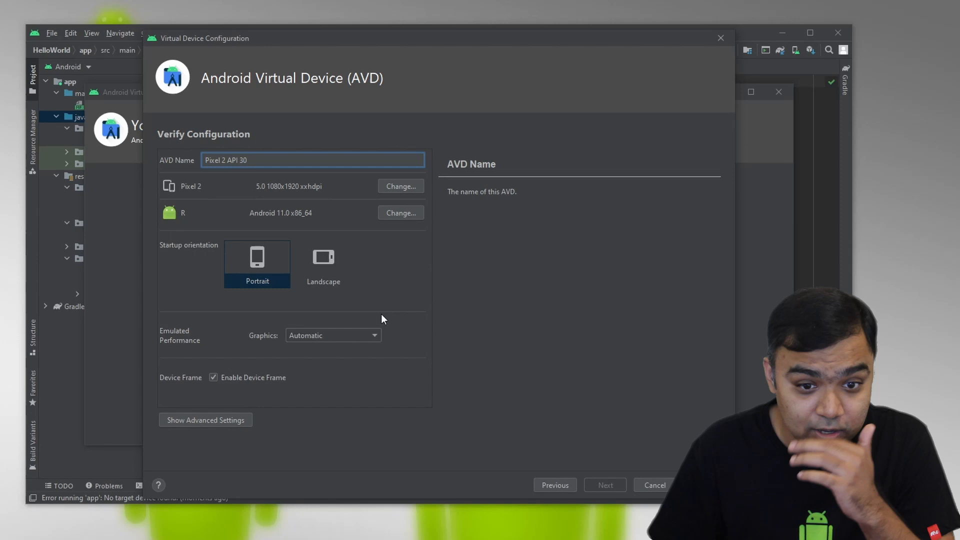
mouse_move(377, 301)
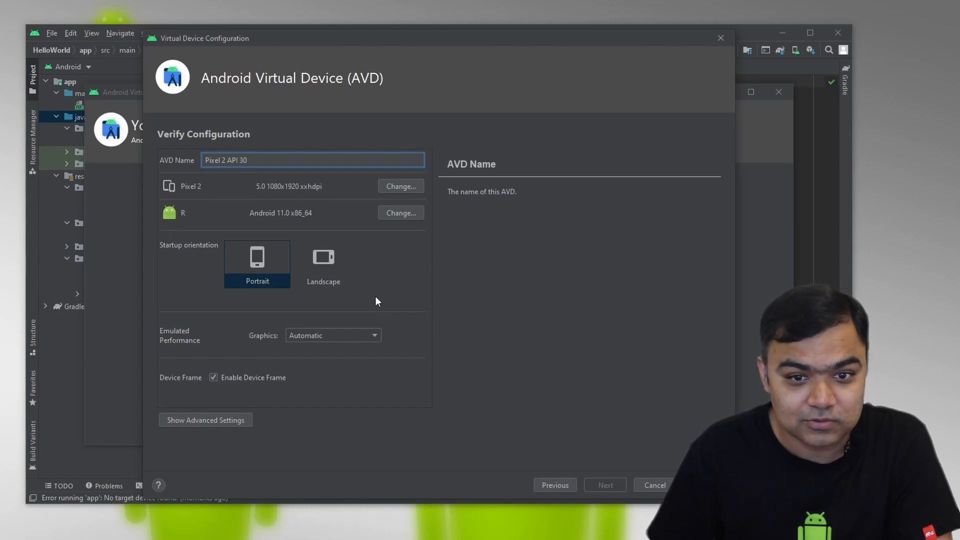
- Review the advanced device settings including the back camera options before finishing the AVD
left_click(205, 419)
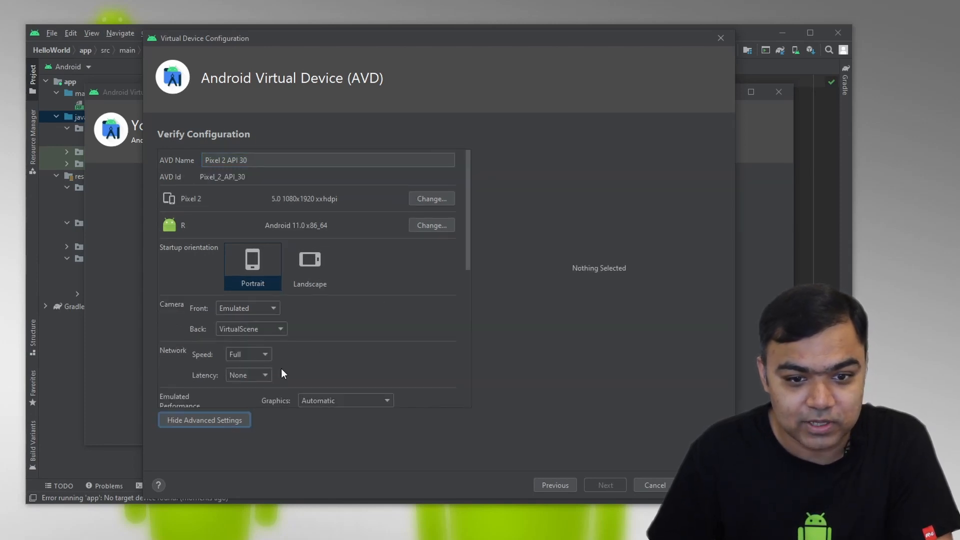
scroll("down", 3)
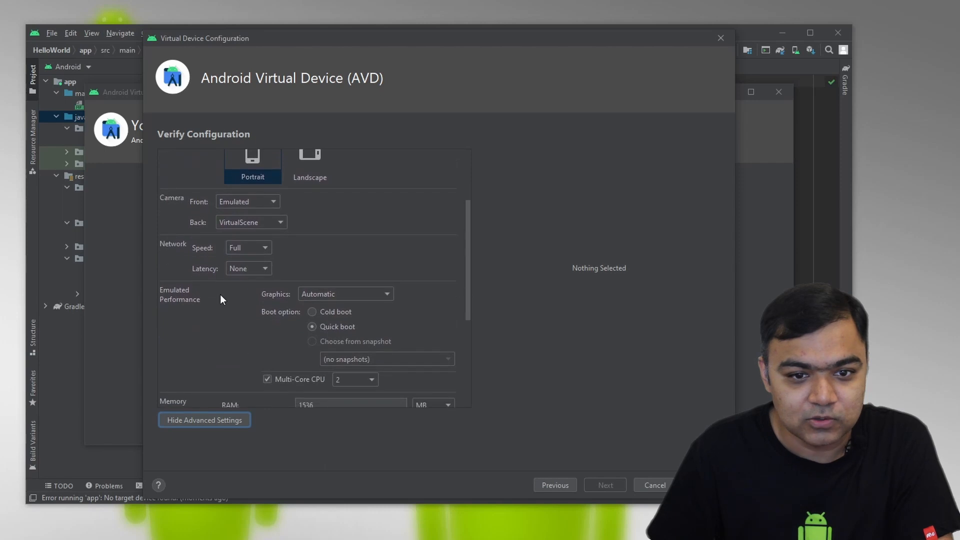
mouse_move(209, 312)
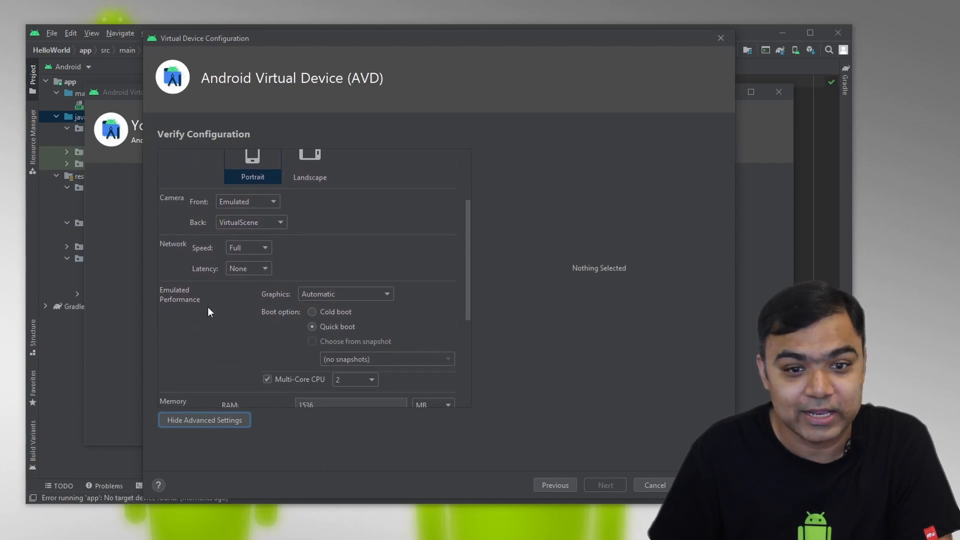
scroll("down", 3)
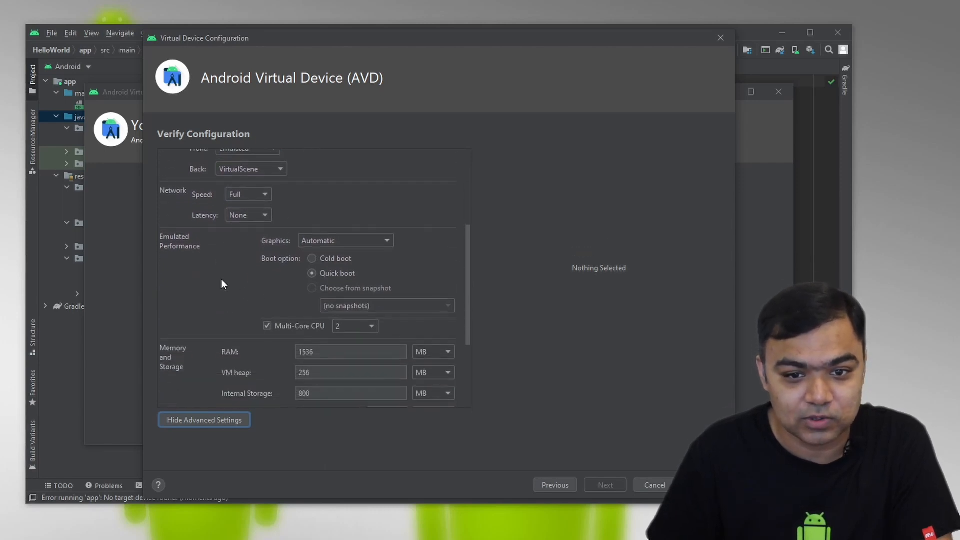
scroll("down", 3)
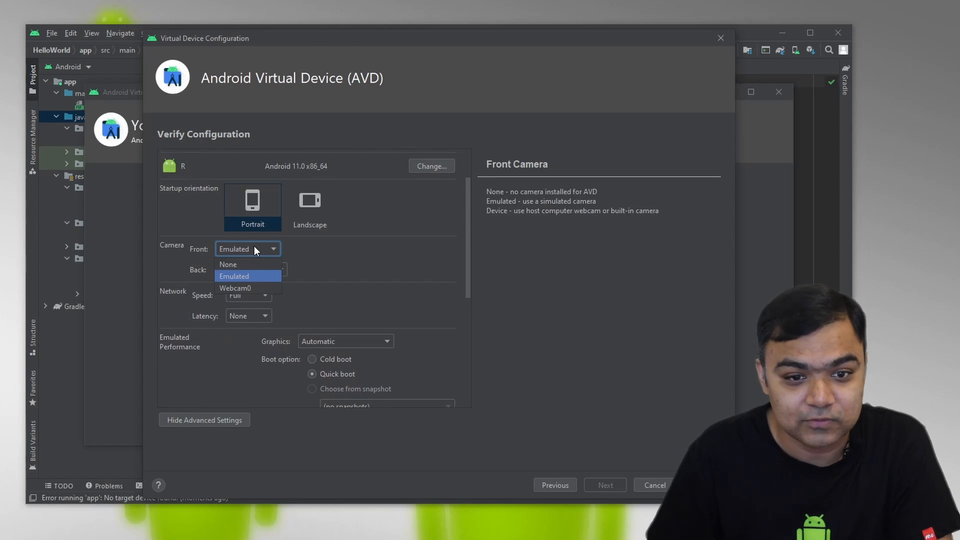
mouse_move(245, 288)
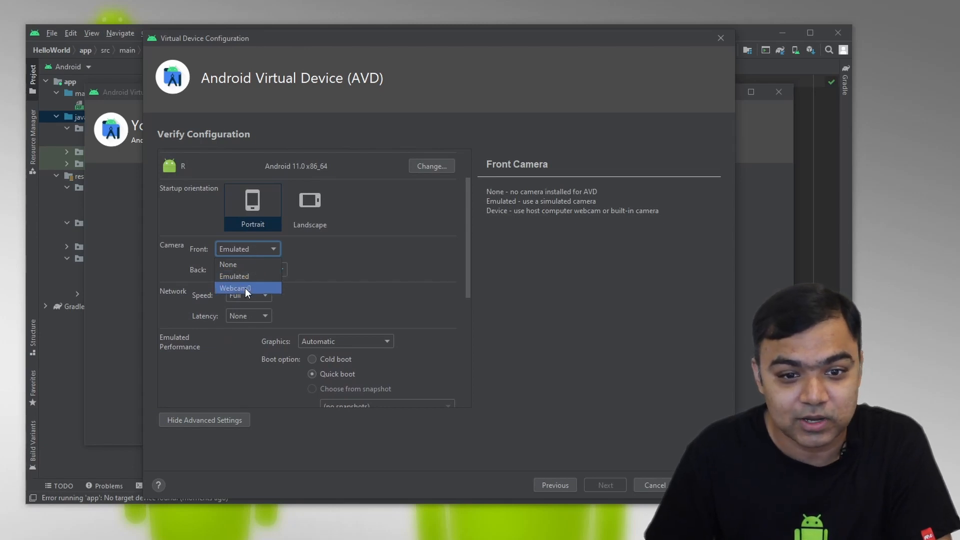
mouse_move(231, 289)
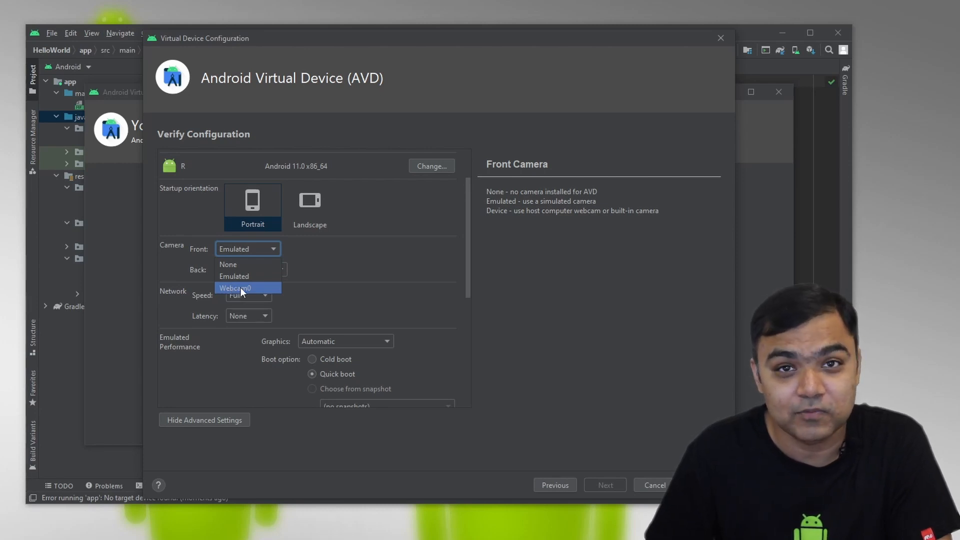
mouse_move(228, 264)
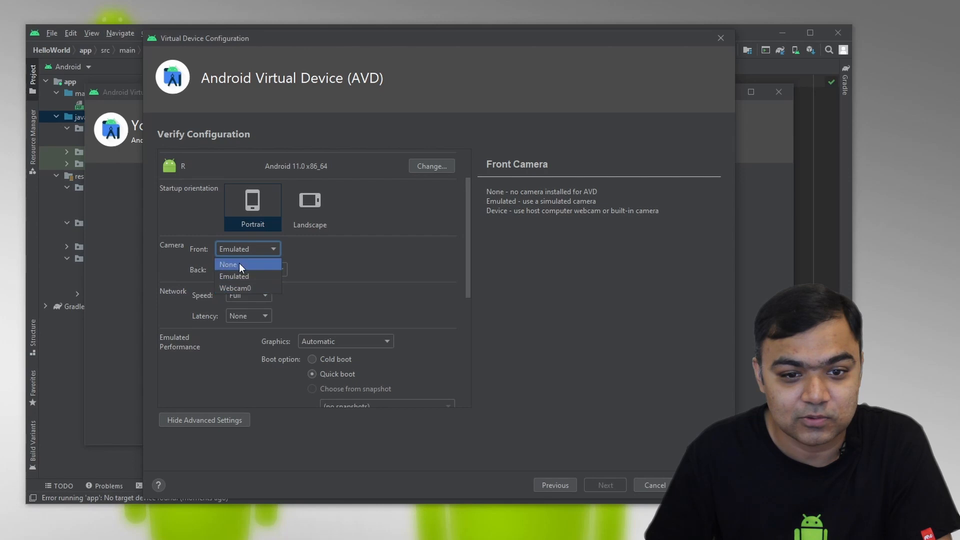
left_click(251, 269)
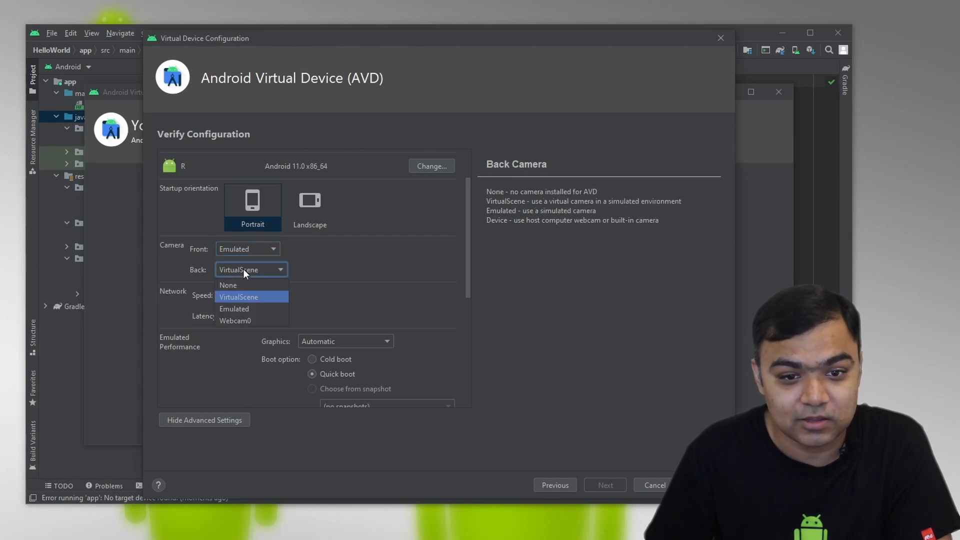
left_click(238, 297)
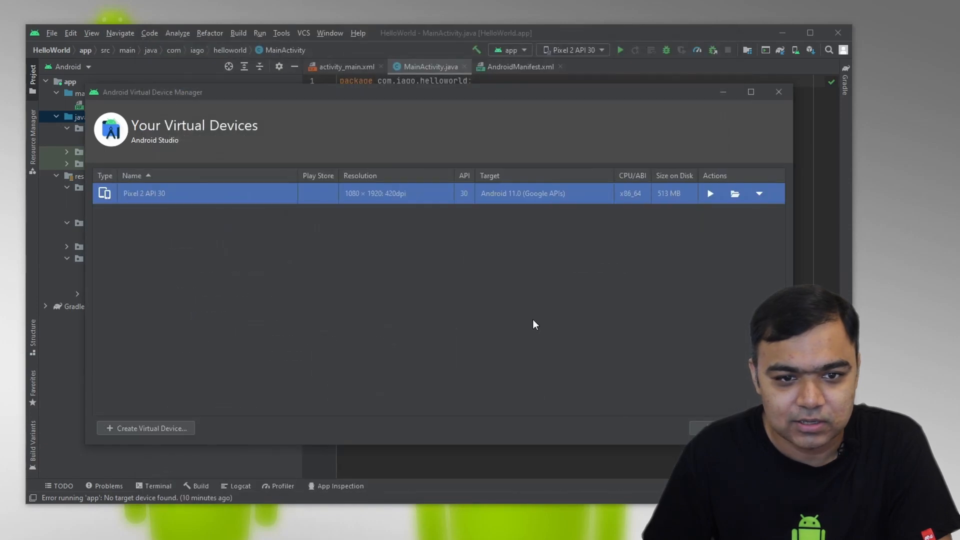
mouse_move(185, 231)
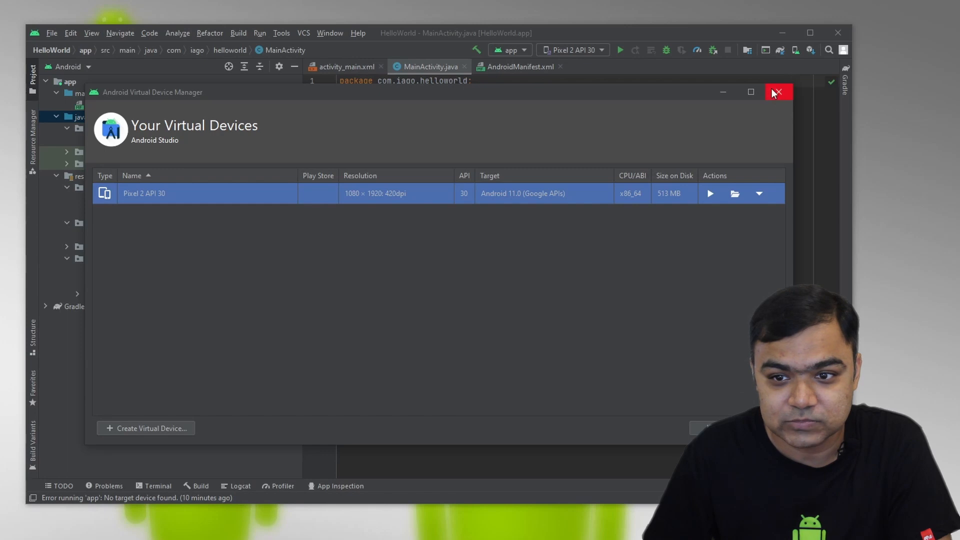
mouse_move(710, 198)
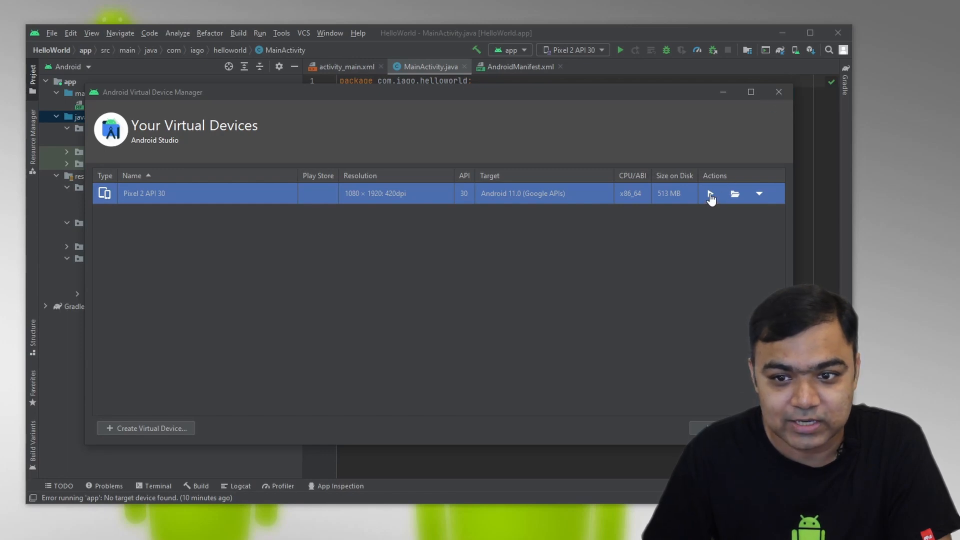
- Boot the Pixel 2 API 30 emulator from the device's Actions column
left_click(710, 193)
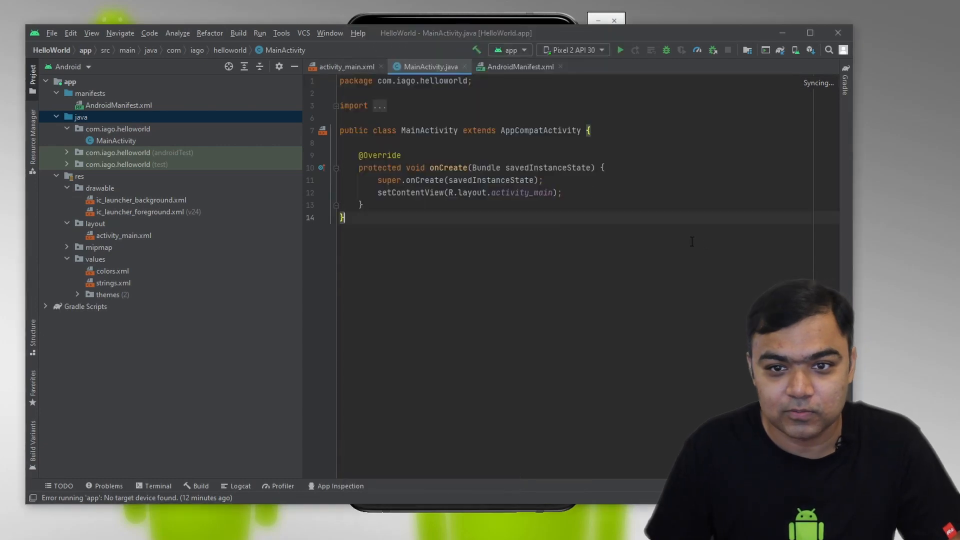
mouse_move(628, 78)
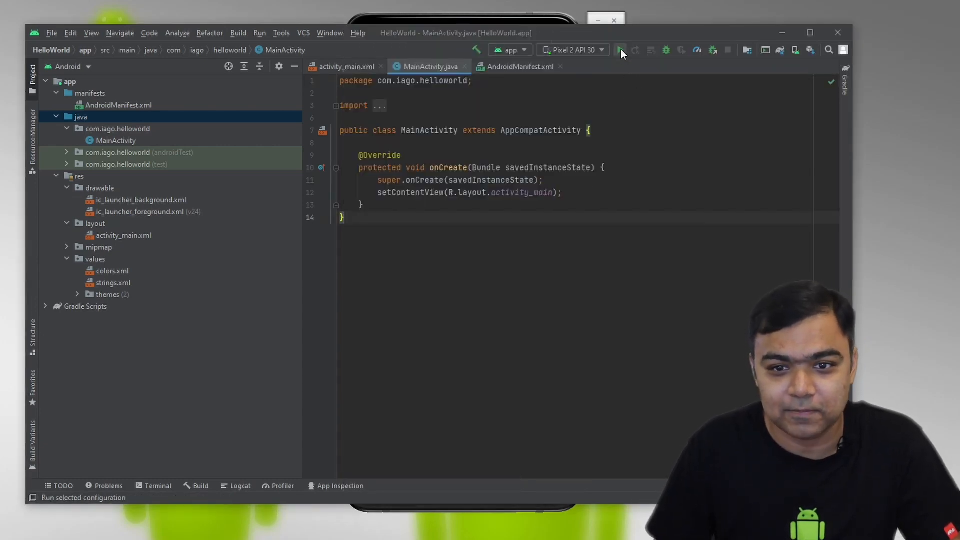
- Build and run the HelloWorld app on the Pixel 2 emulator
left_click(620, 50)
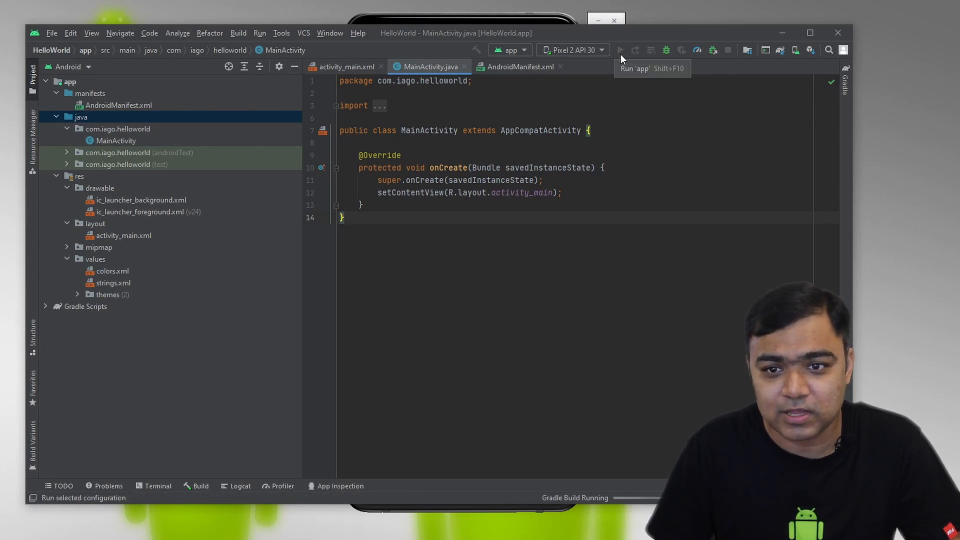
left_click(619, 50)
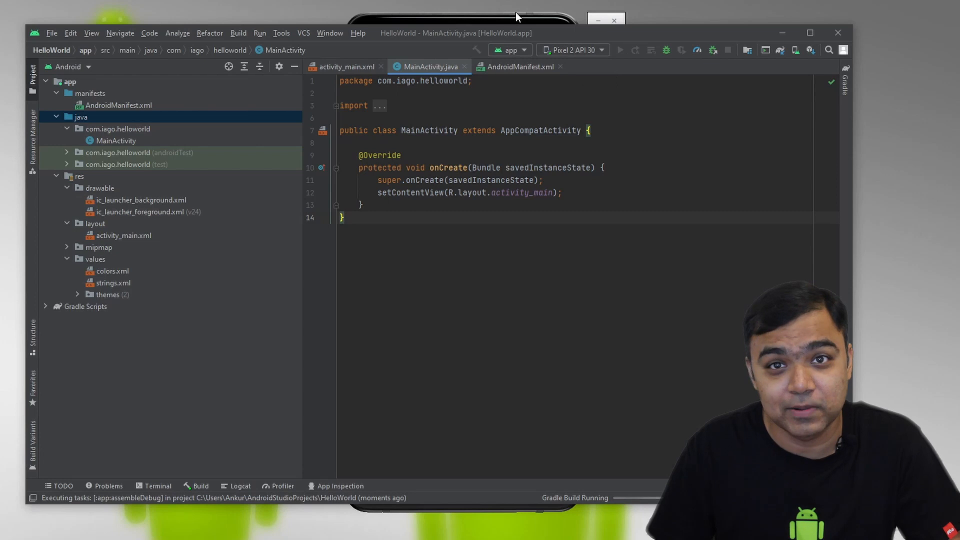
mouse_move(527, 23)
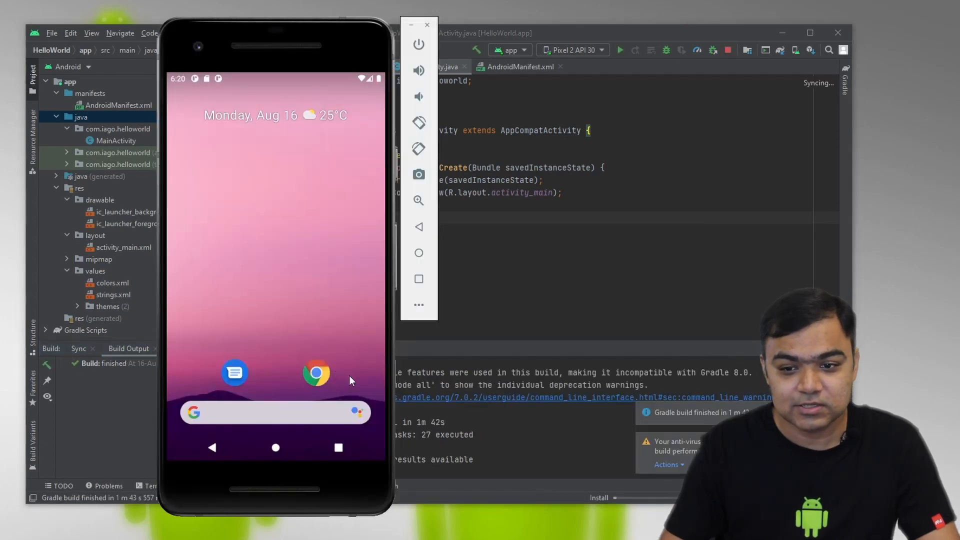
mouse_move(616, 506)
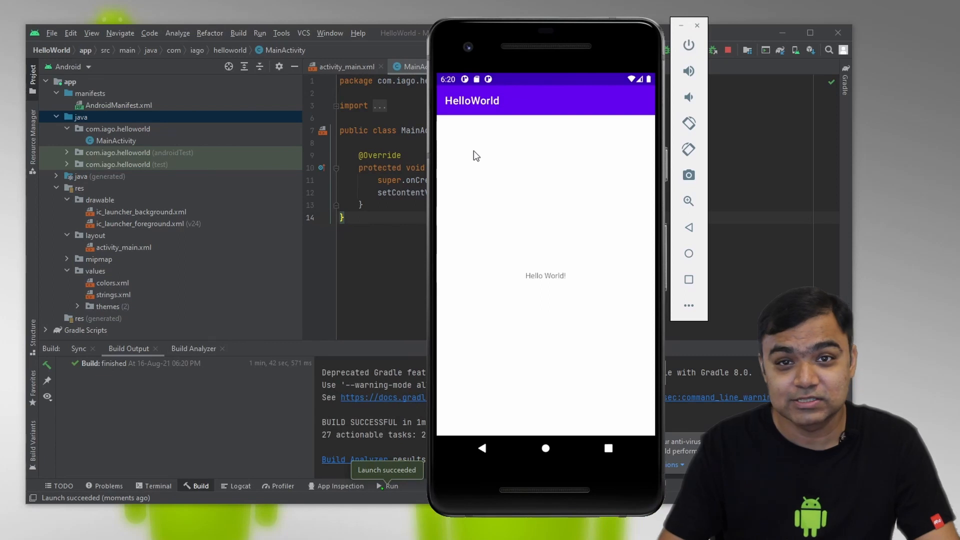
mouse_move(481, 161)
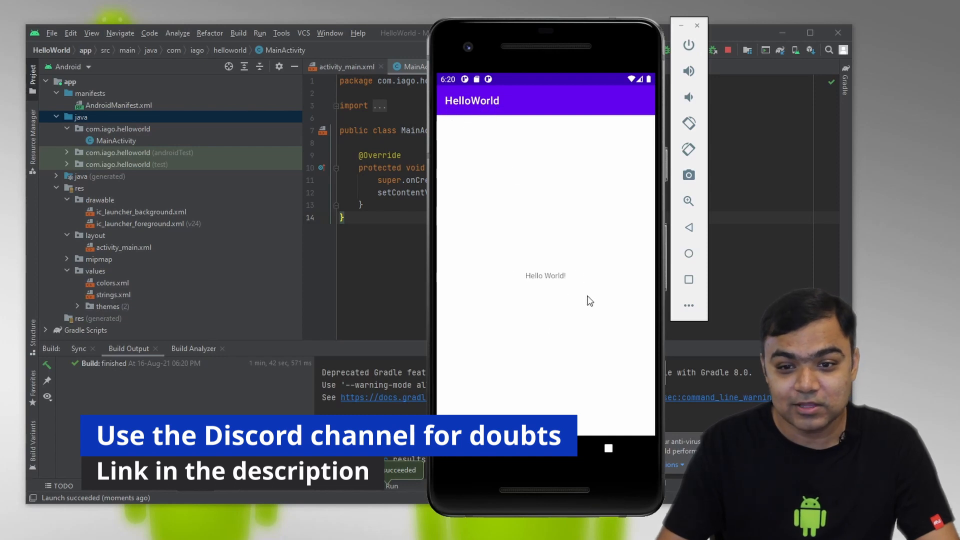
mouse_move(555, 280)
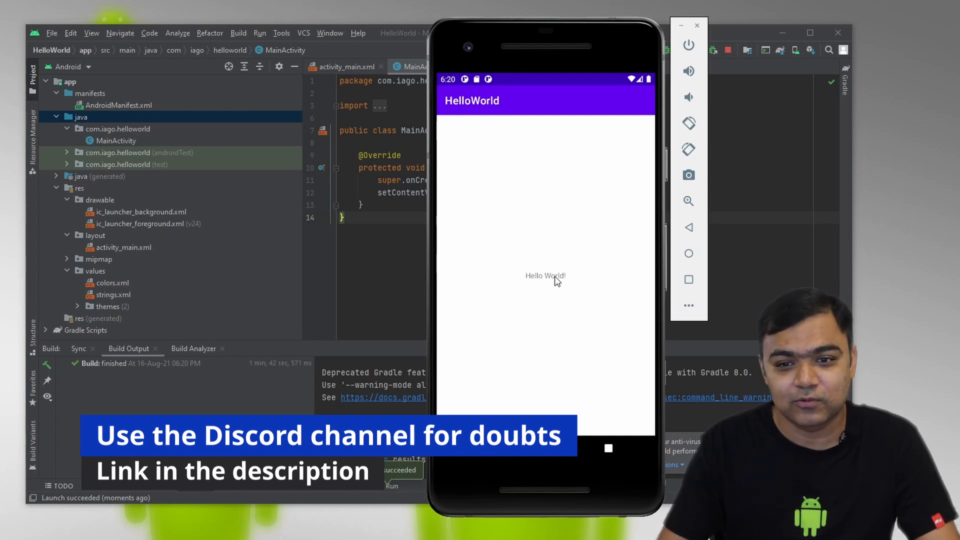